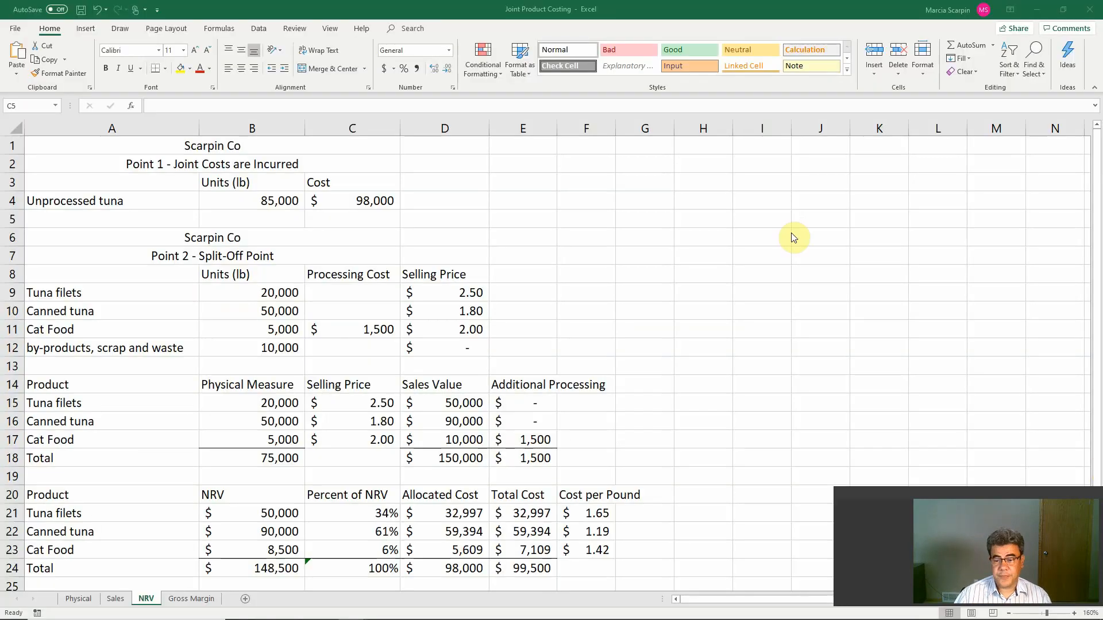
Step: Select and delete the calculated values in B15:F24, keeping headings and product names
{"action": "left_click", "coordinate": [351, 218]}
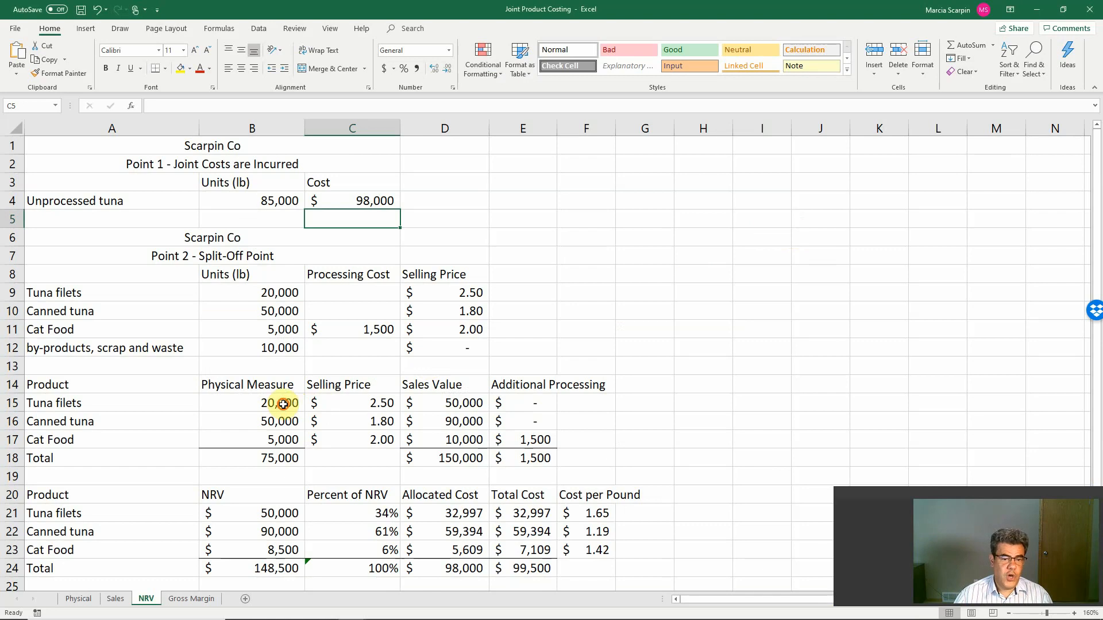
{"action": "left_click_drag", "start_coordinate": [282, 402], "coordinate": [534, 459]}
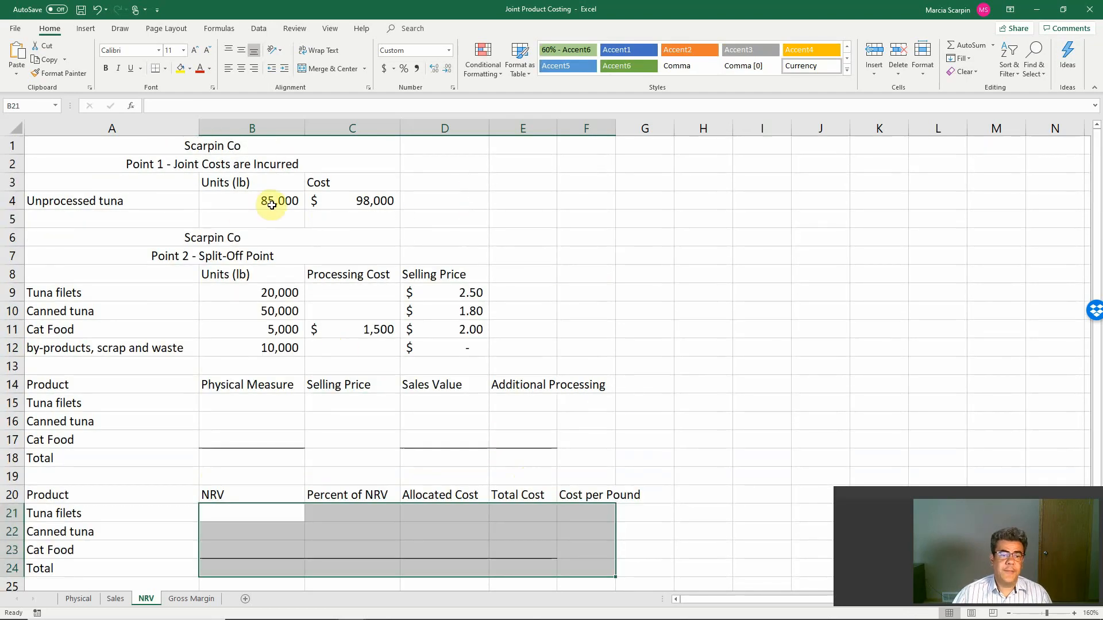
{"action": "left_click", "coordinate": [252, 200]}
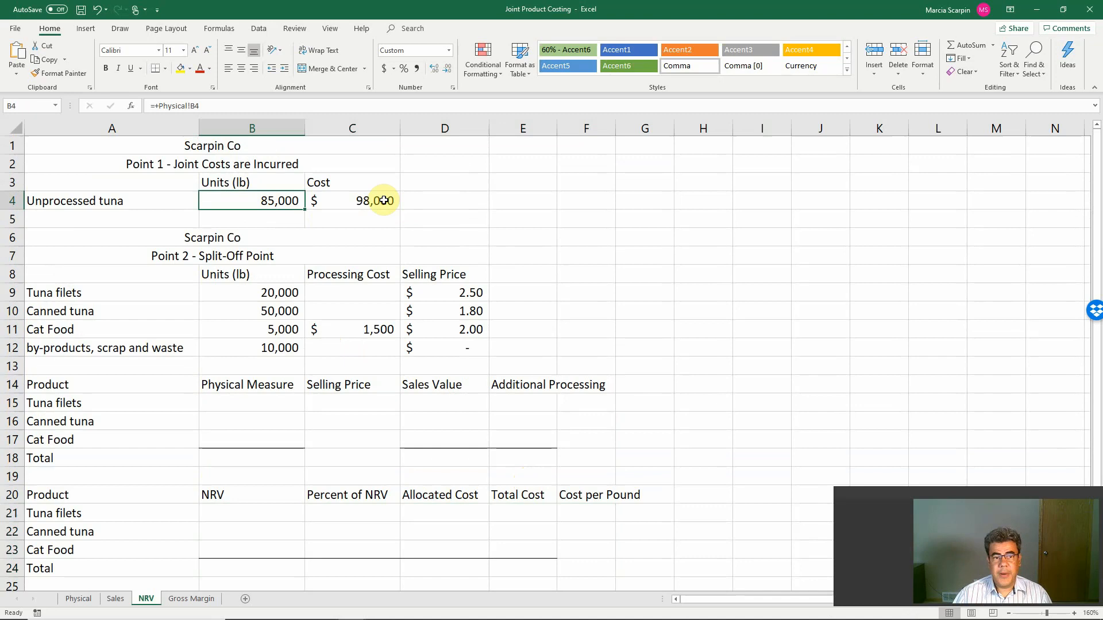
{"action": "left_click", "coordinate": [351, 200]}
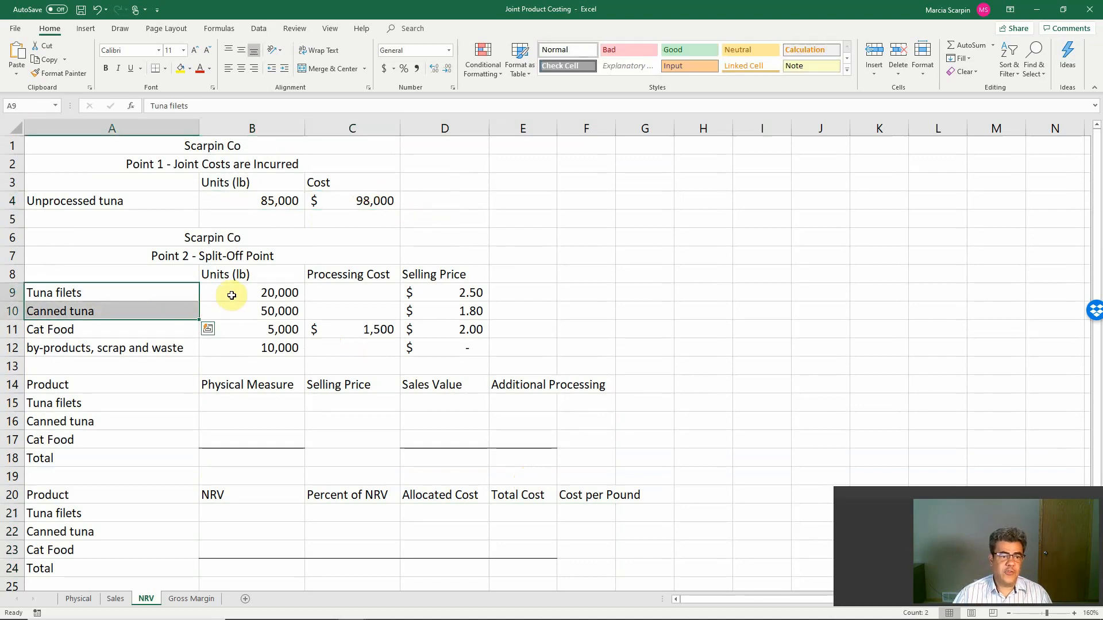
{"action": "left_click", "coordinate": [252, 292]}
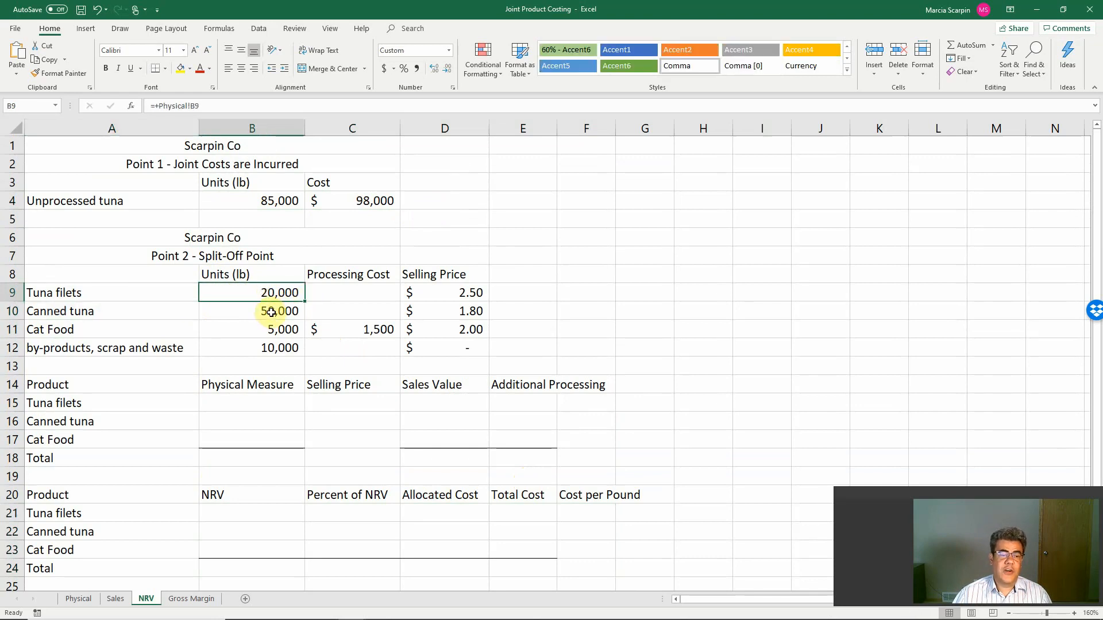
{"action": "left_click", "coordinate": [251, 312]}
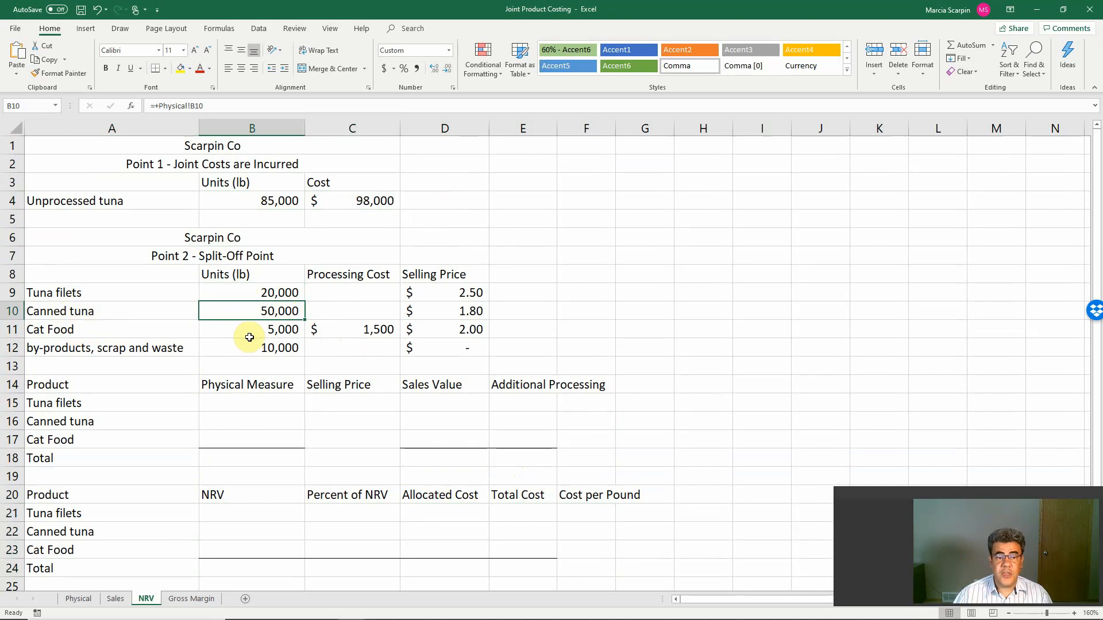
{"action": "mouse_move", "coordinate": [338, 339]}
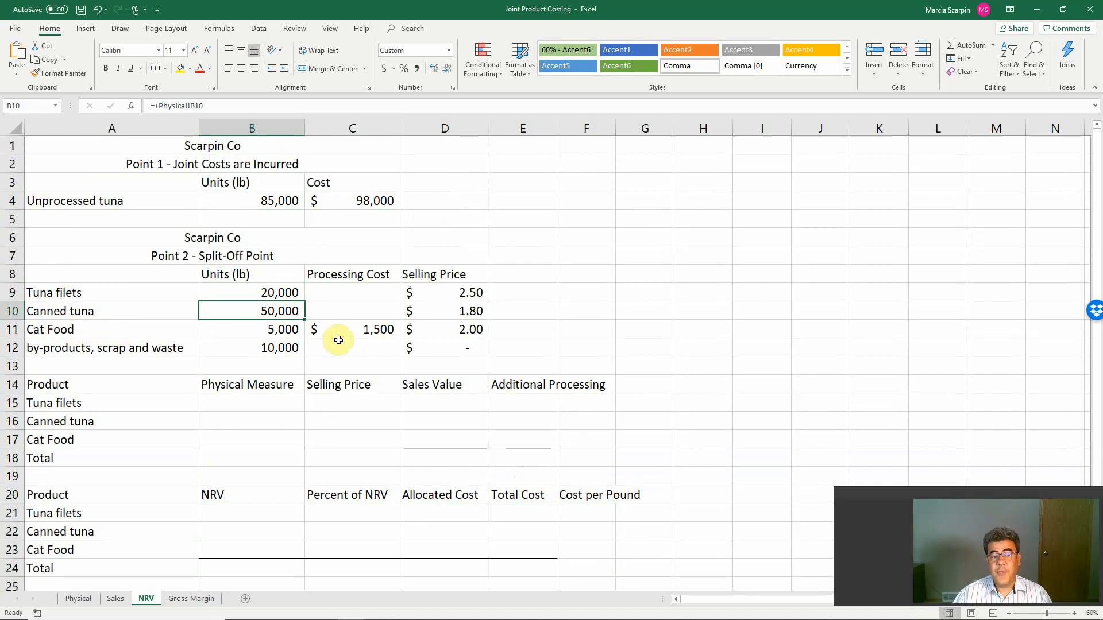
{"action": "left_click", "coordinate": [351, 329]}
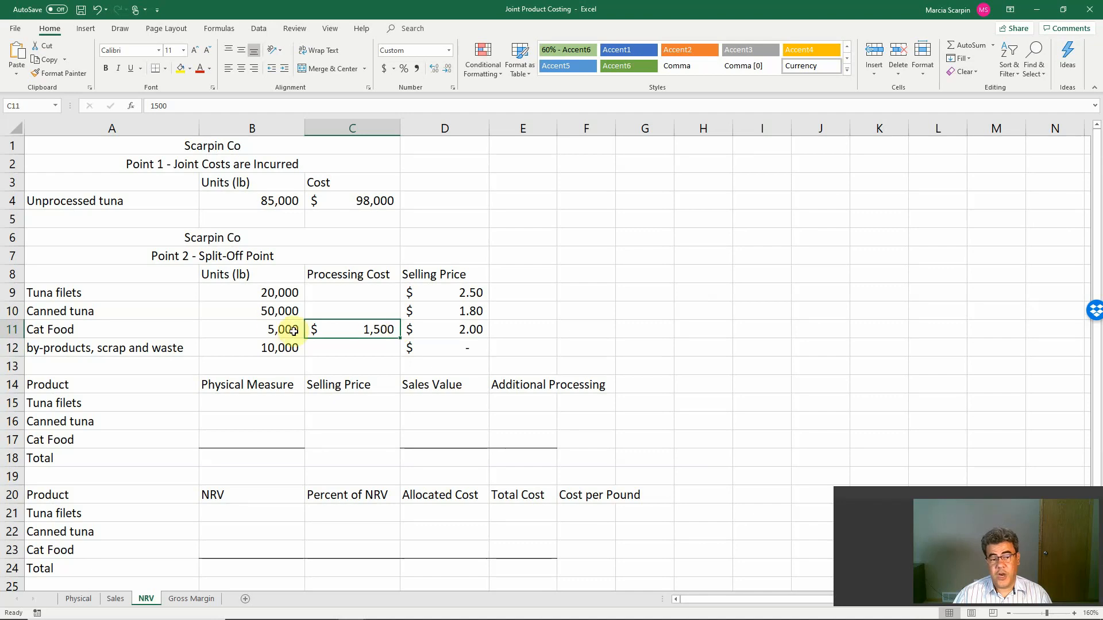
{"action": "left_click", "coordinate": [252, 347]}
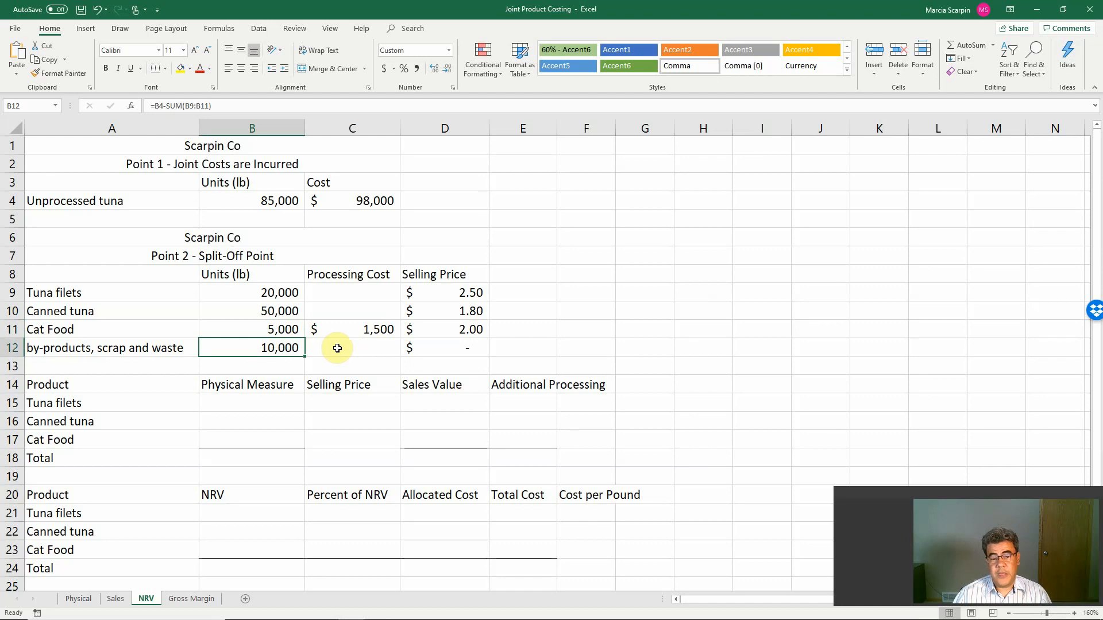
{"action": "mouse_move", "coordinate": [263, 400]}
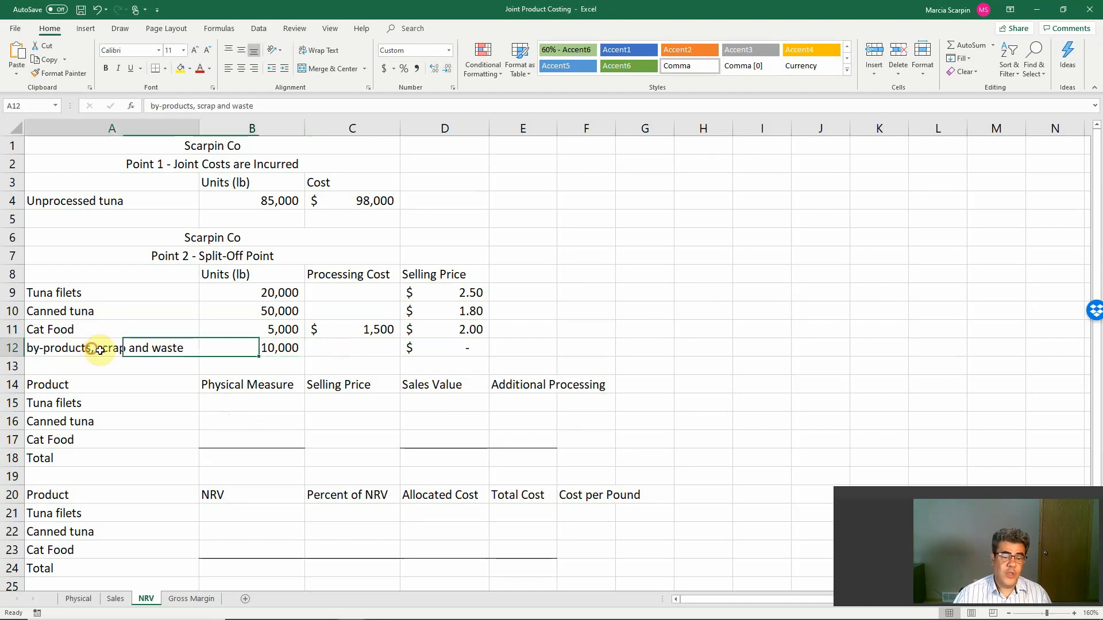
{"action": "left_click_drag", "start_coordinate": [99, 347], "coordinate": [467, 347]}
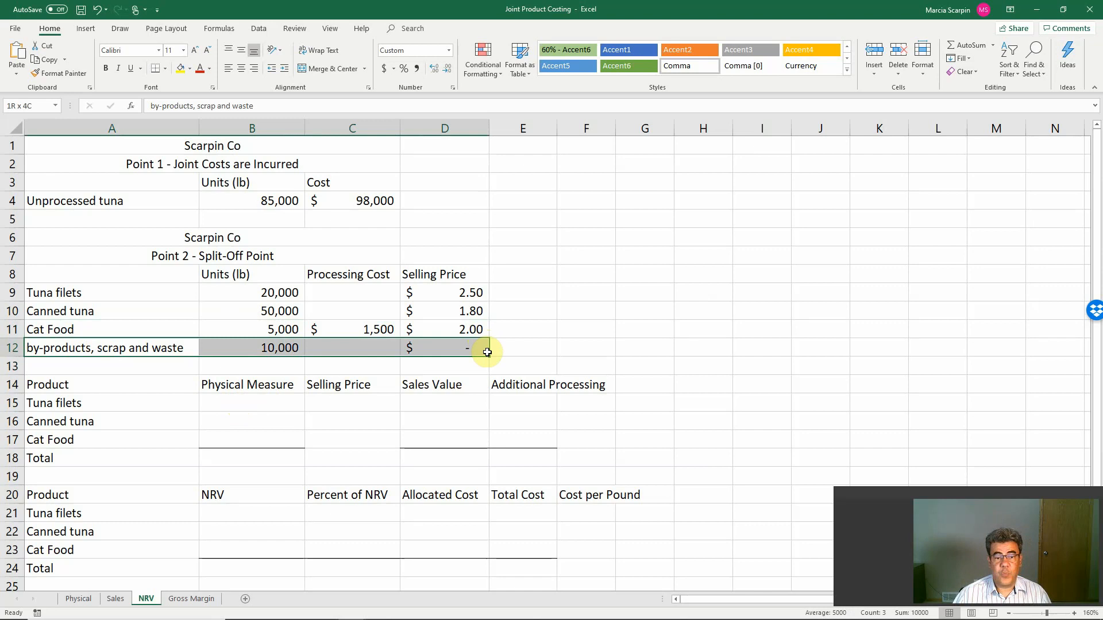
{"action": "left_click", "coordinate": [252, 402]}
{"action": "type", "text": "+B9"}
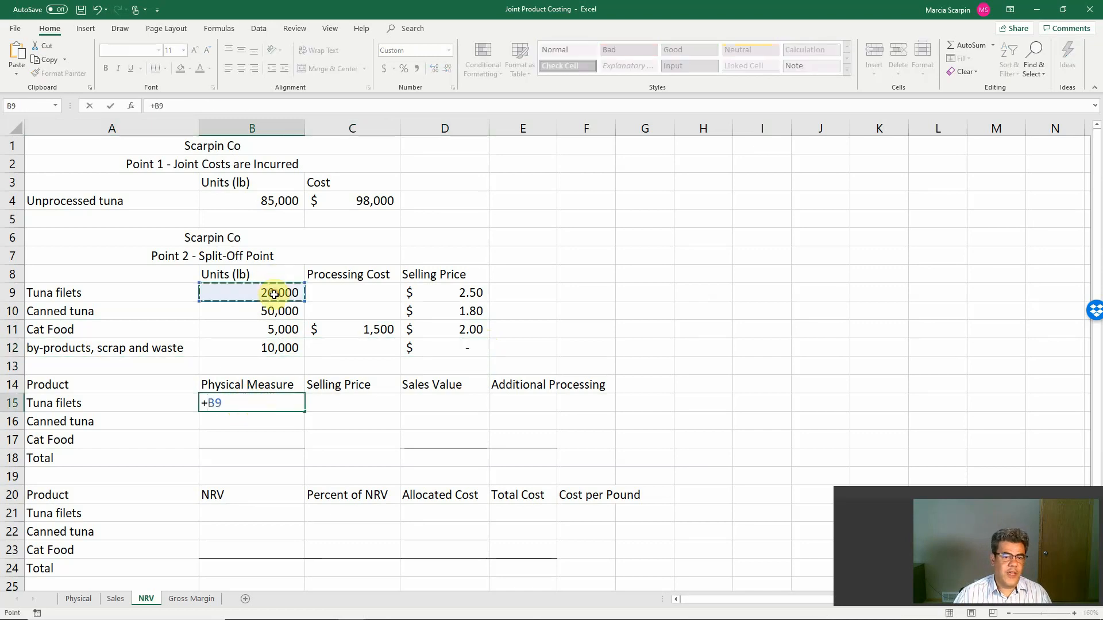
Step: Link the products' pounds from rows 9-11 and total them to 75,000 with SUM(B15:B17)
{"action": "key", "text": "Enter"}
{"action": "type", "text": "+"}
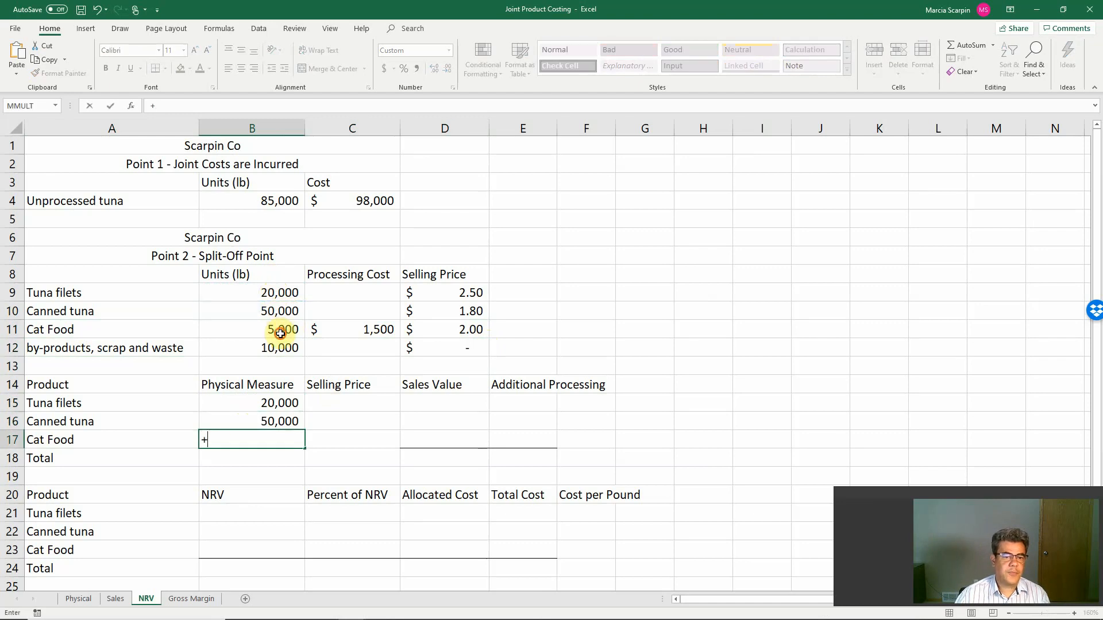
{"action": "type", "text": "=s"}
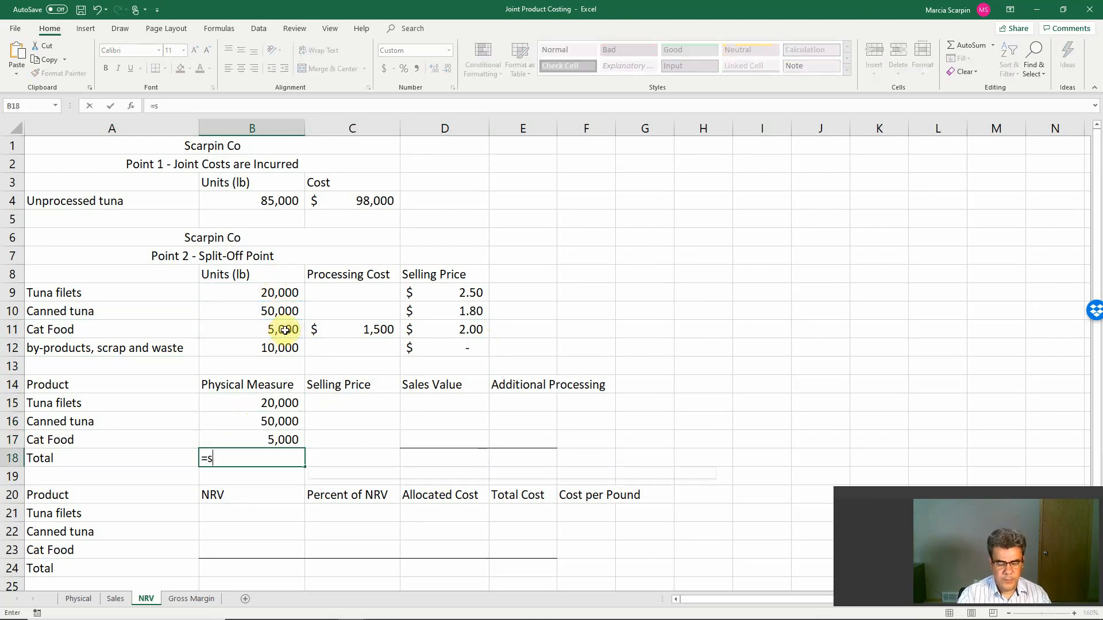
{"action": "type", "text": "um("}
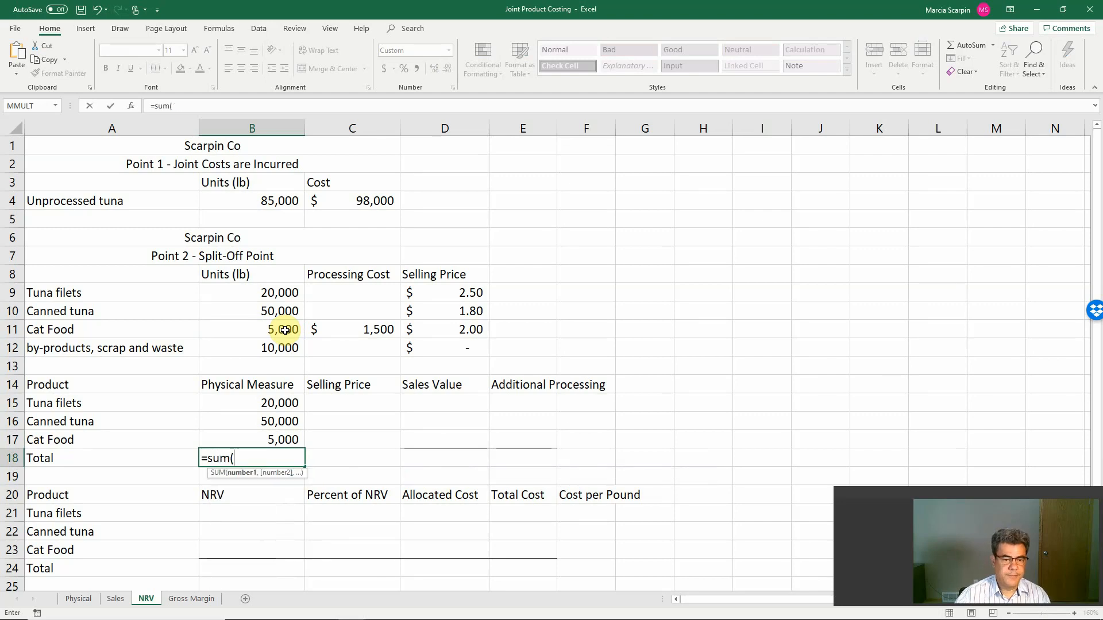
{"action": "key", "text": "Enter"}
{"action": "type", "text": "+"}
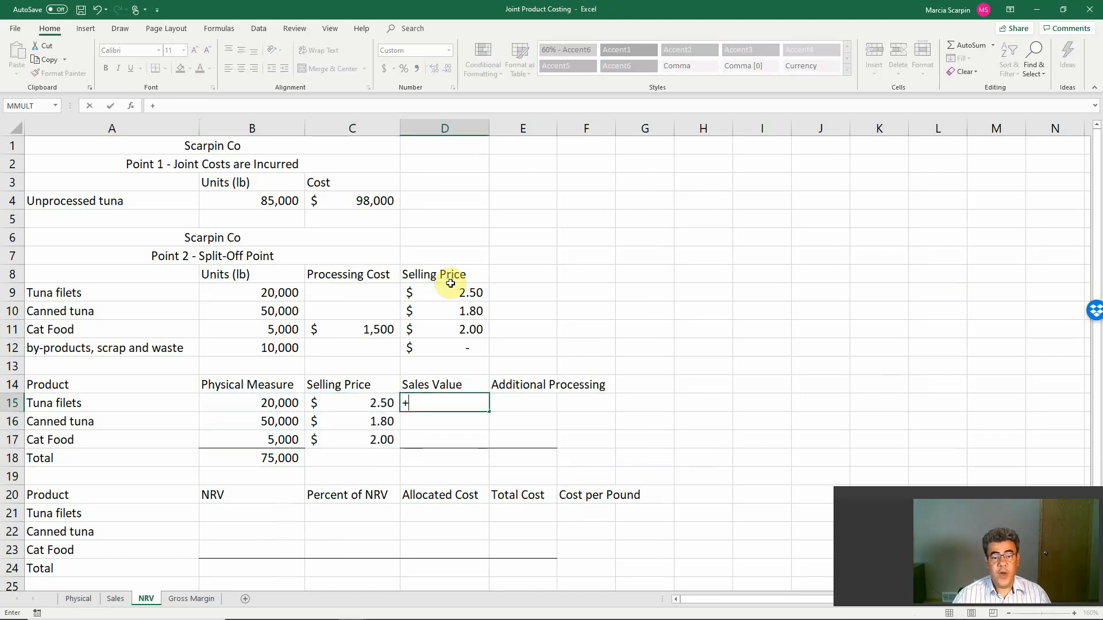
Step: Compute sales values as pounds times price (50,000, 90,000, 10,000) and total them to 150,000
{"action": "left_click", "coordinate": [252, 402]}
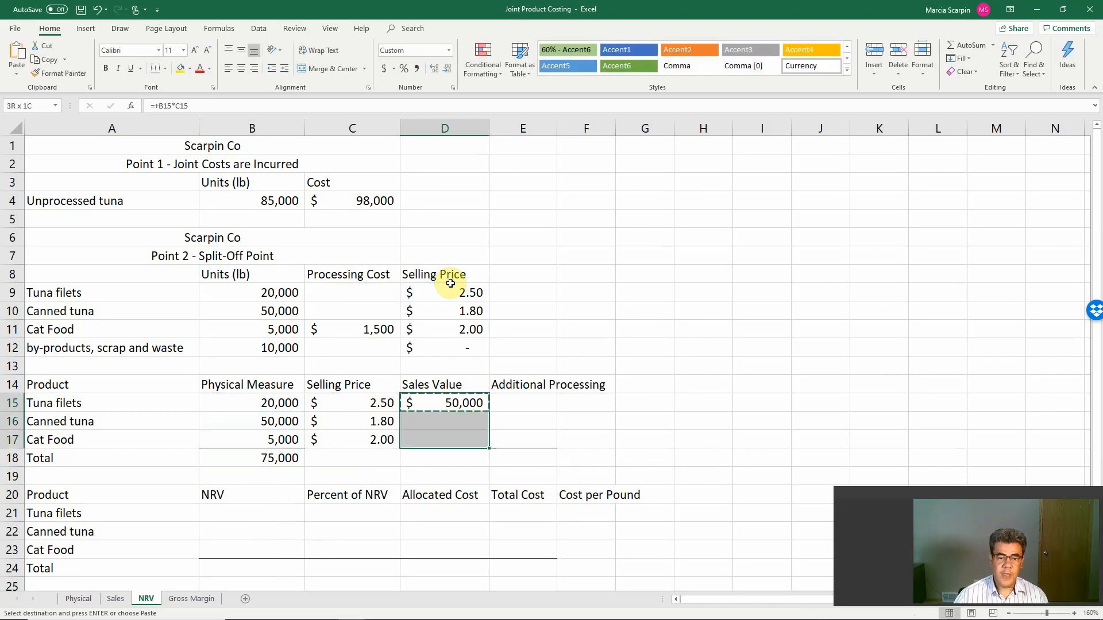
{"action": "right_click", "coordinate": [443, 402]}
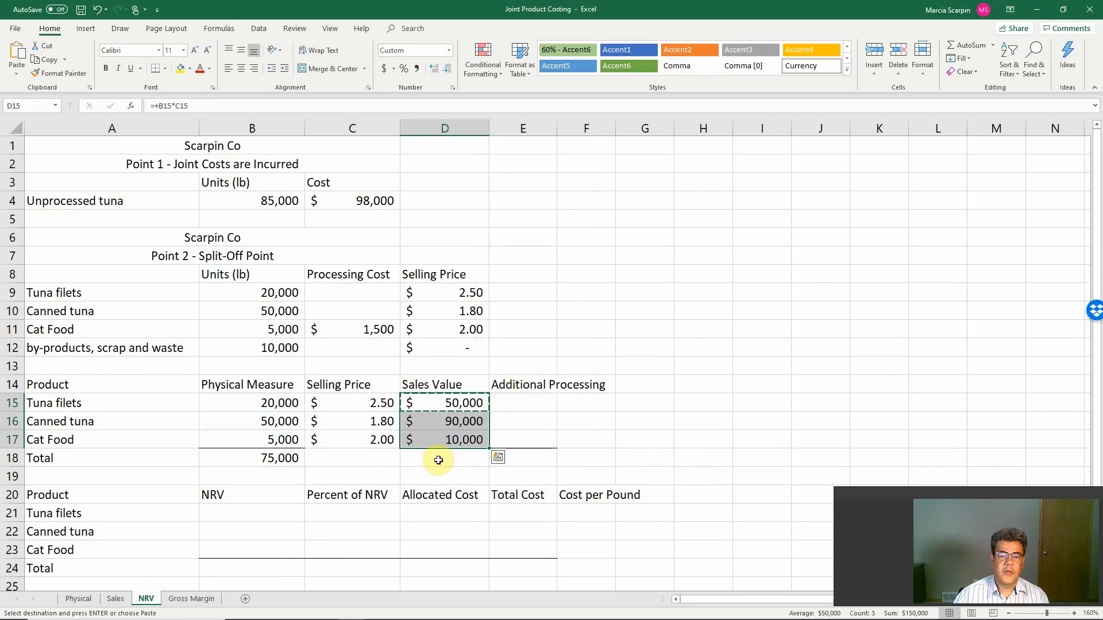
{"action": "type", "text": "=sum"}
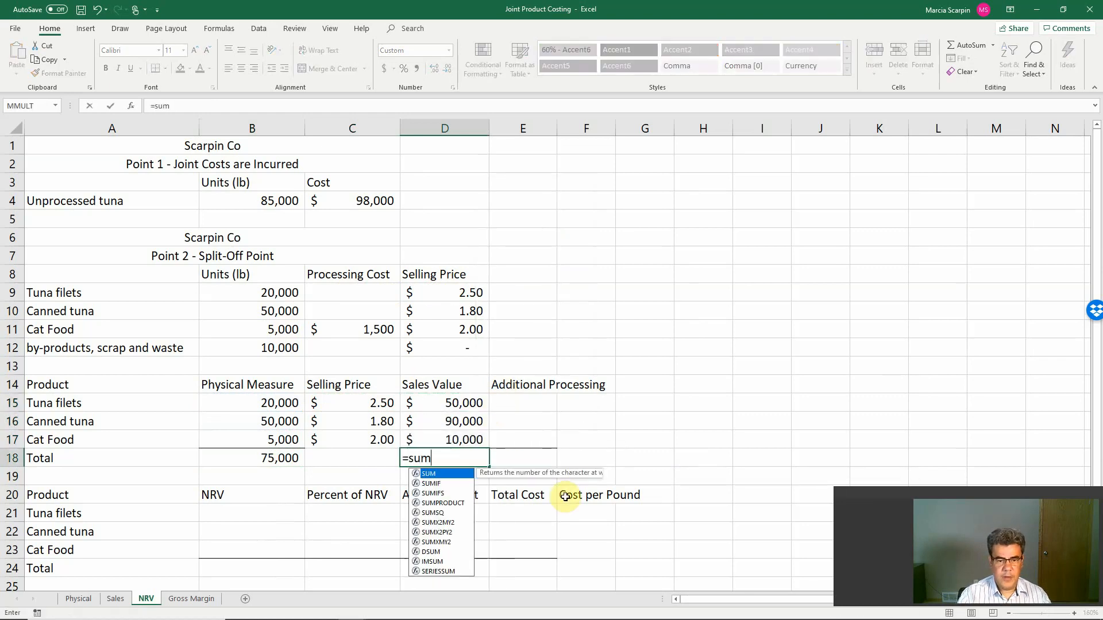
{"action": "key", "text": "enter"}
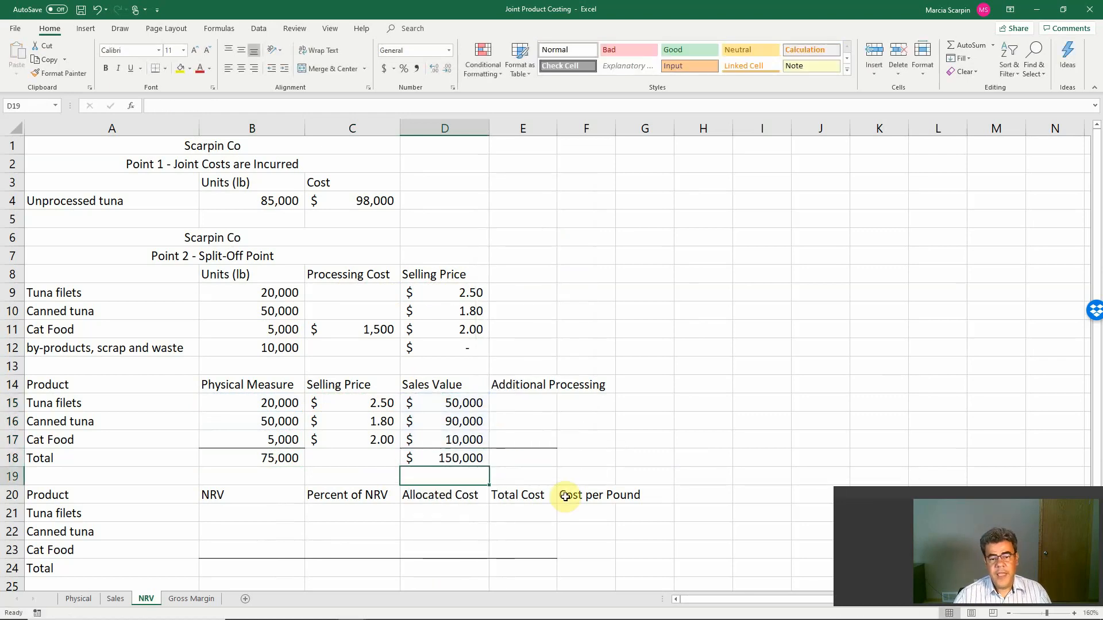
{"action": "left_click", "coordinate": [352, 440]}
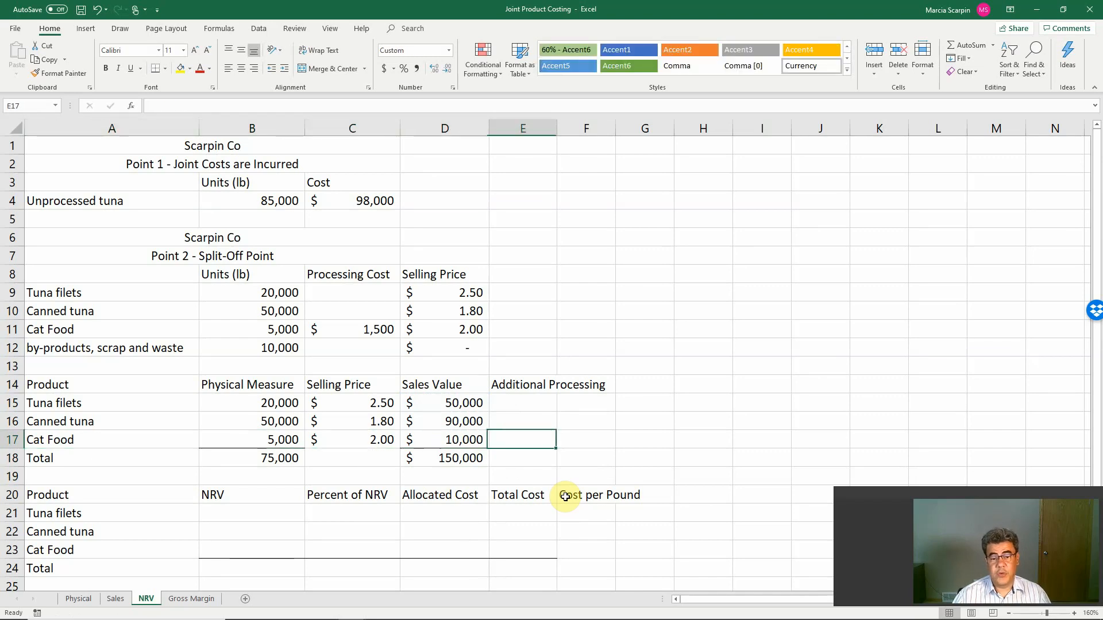
Step: Link additional processing costs 0, 0 and 1,500 from C9:C11 and total them to 1,500
{"action": "type", "text": "+"}
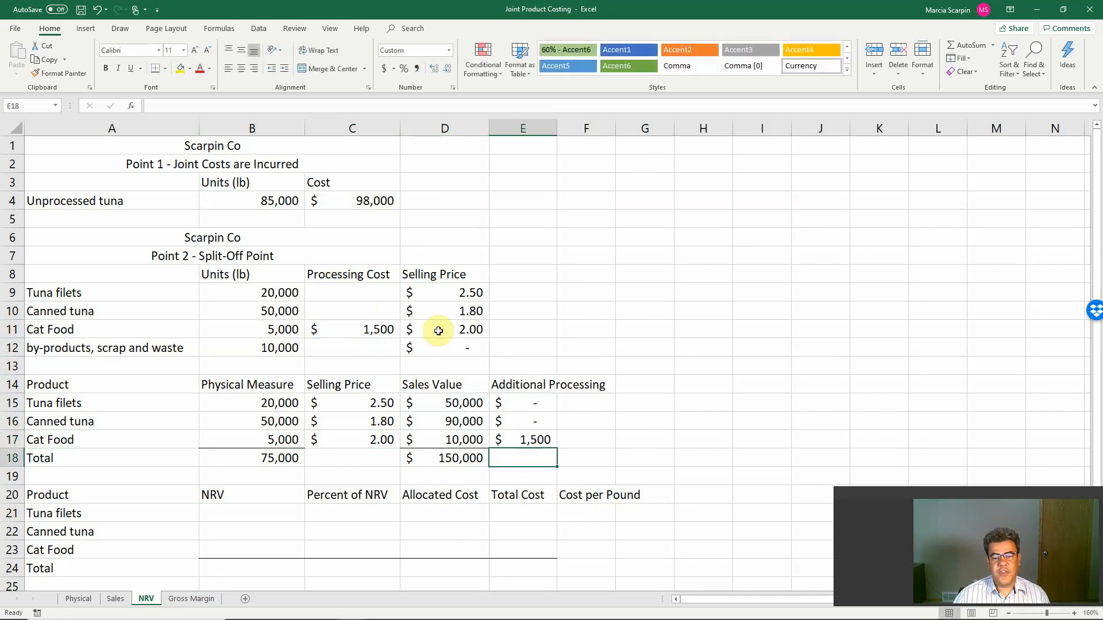
{"action": "type", "text": "=sum("}
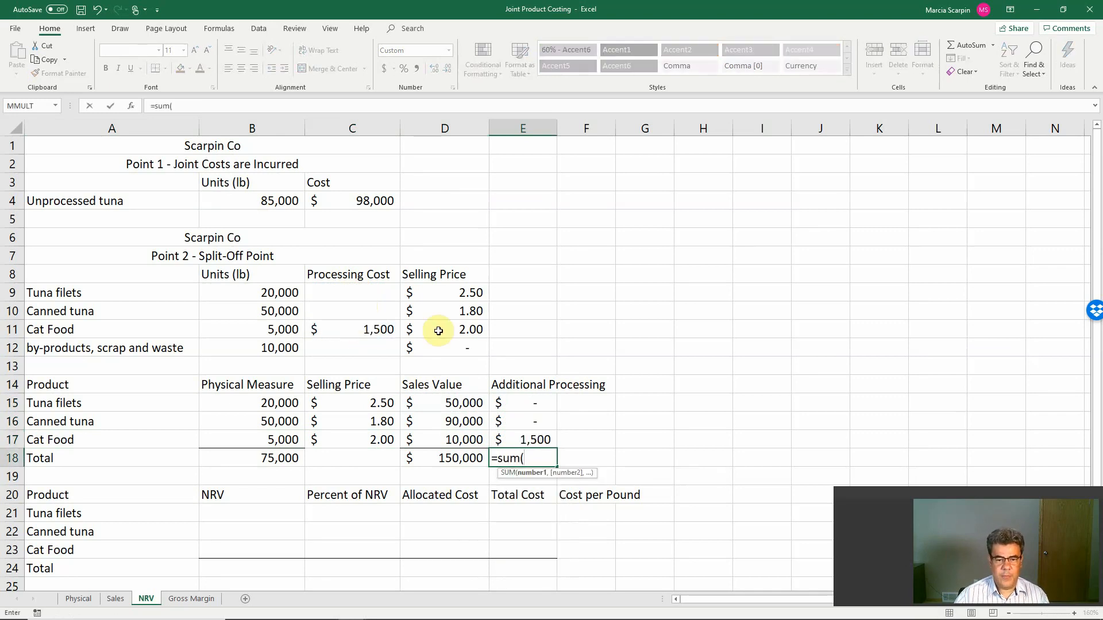
{"action": "key", "text": "Enter"}
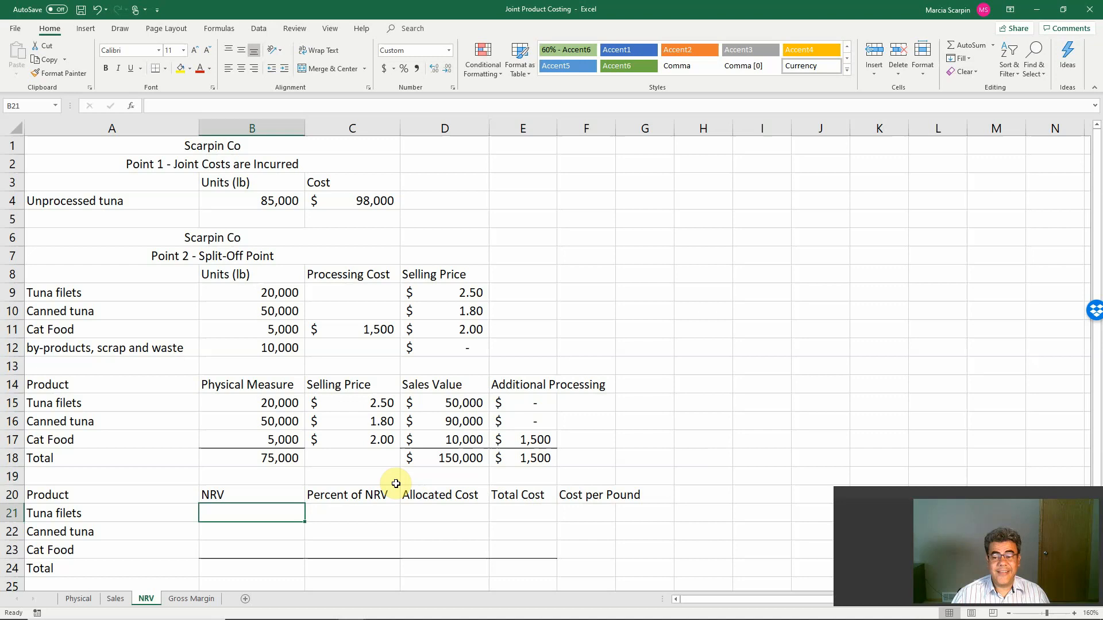
{"action": "left_click", "coordinate": [462, 402]}
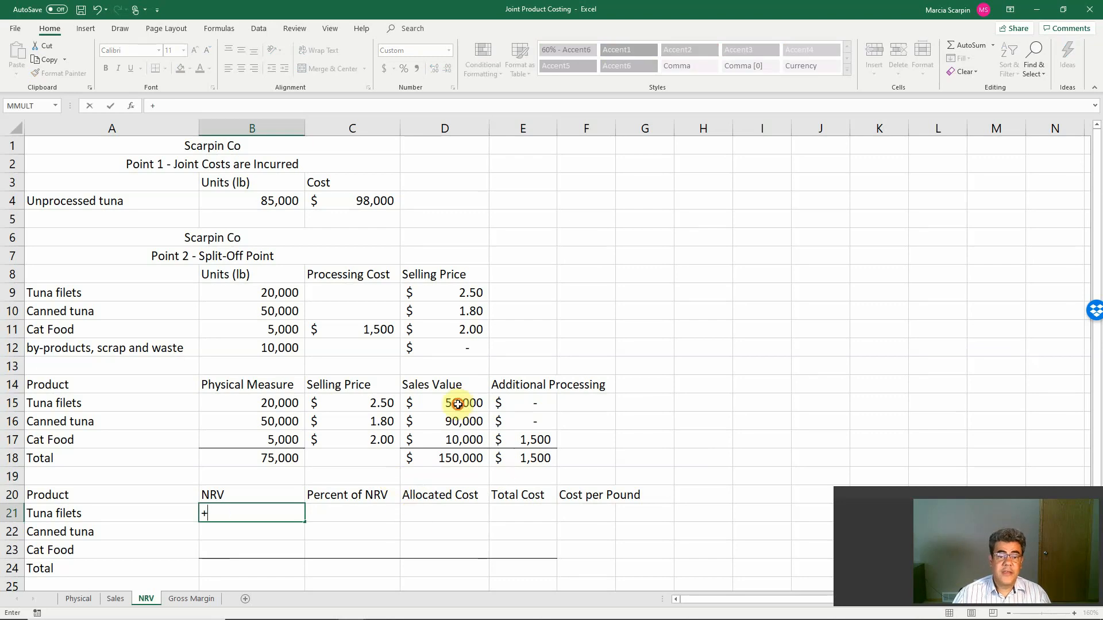
Step: Compute NRV as sales value minus processing (50,000, 90,000, 8,500) and total it to 148,500
{"action": "left_click", "coordinate": [443, 402]}
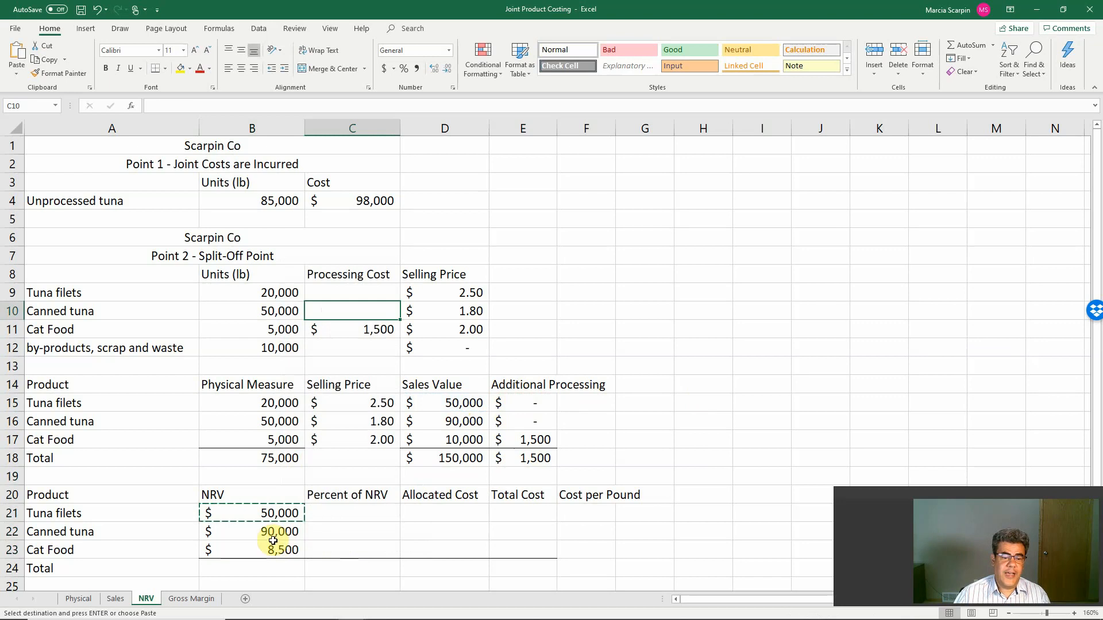
{"action": "left_click", "coordinate": [251, 550]}
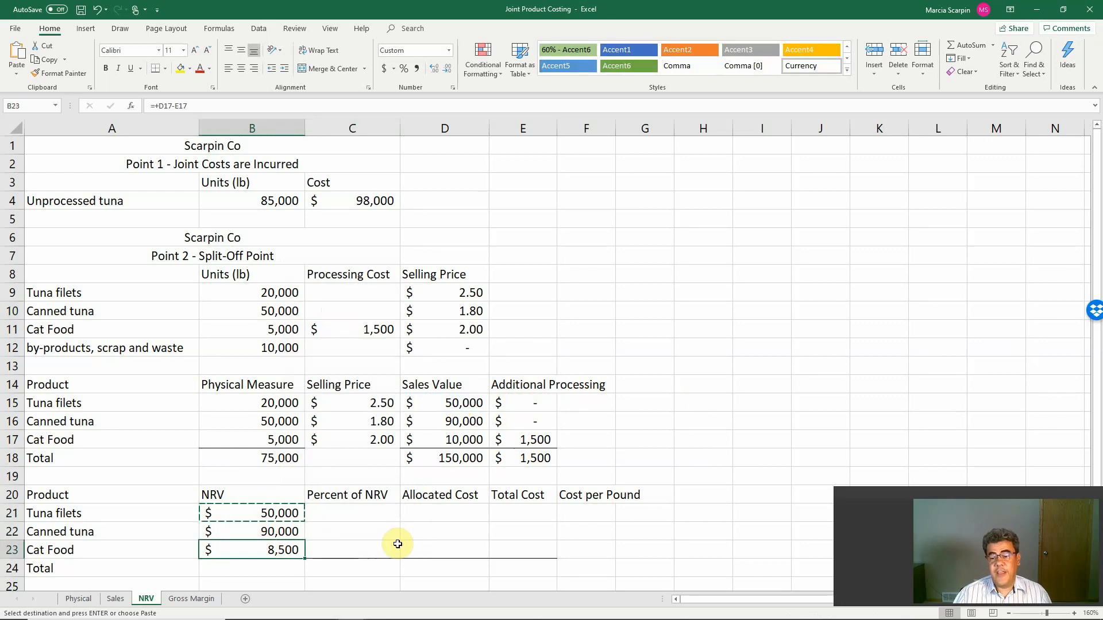
{"action": "mouse_move", "coordinate": [261, 568]}
{"action": "type", "text": "=sum(B23"}
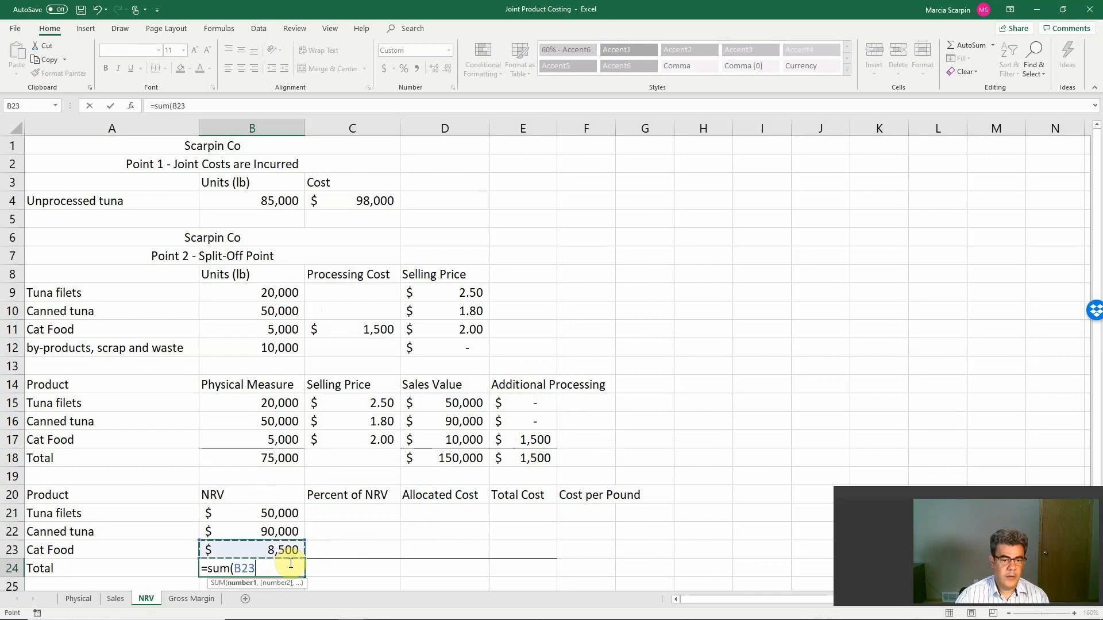
{"action": "key", "text": "Enter"}
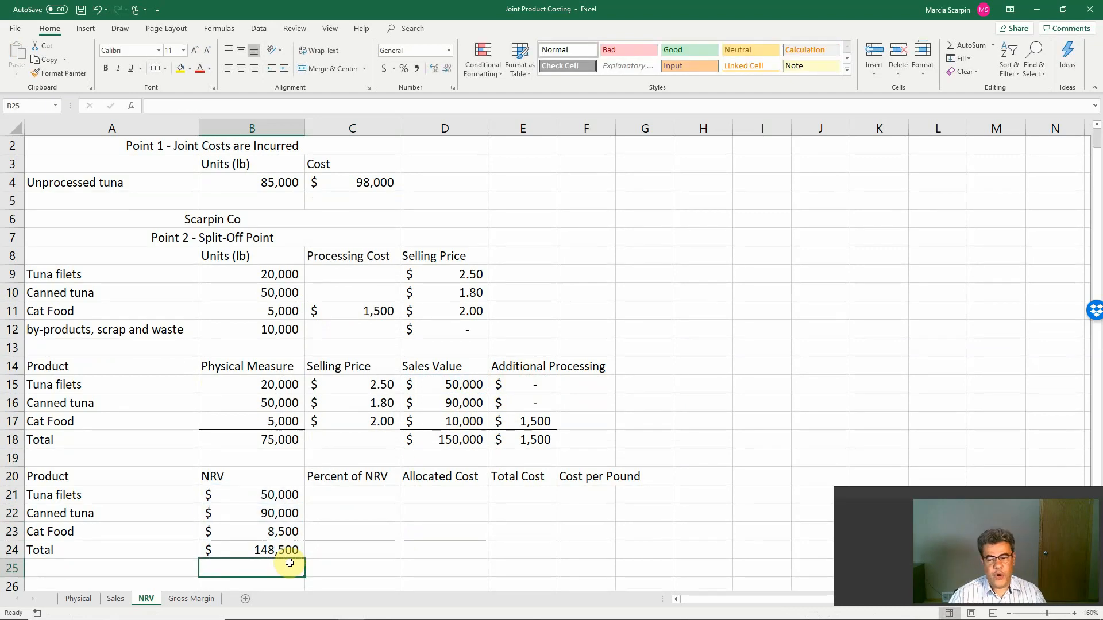
{"action": "mouse_move", "coordinate": [359, 506]}
{"action": "type", "text": "+"}
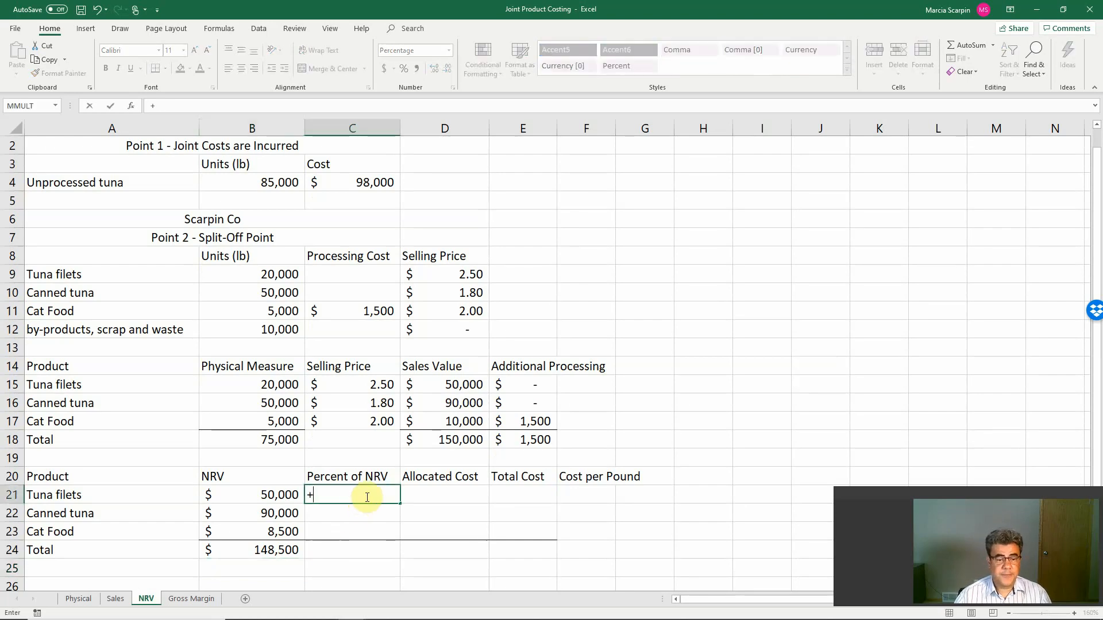
Step: Divide each NRV by the absolute total $B$24 and copy down, giving 34%, 61%, 6% and 100%
{"action": "type", "text": "B21/B24"}
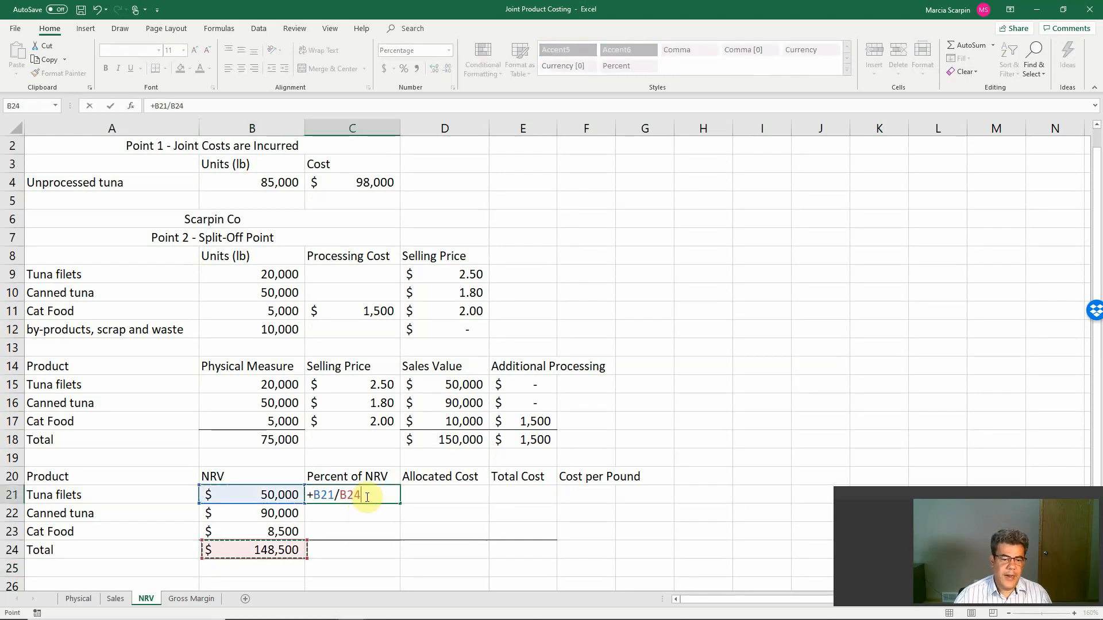
{"action": "key", "text": "enter"}
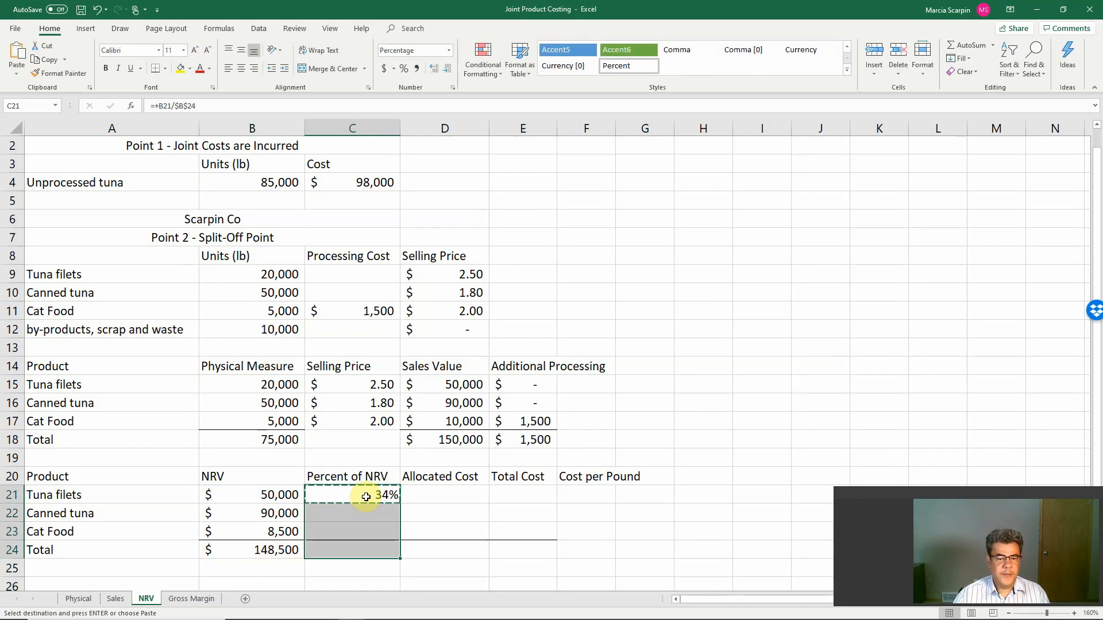
{"action": "right_click", "coordinate": [366, 496]}
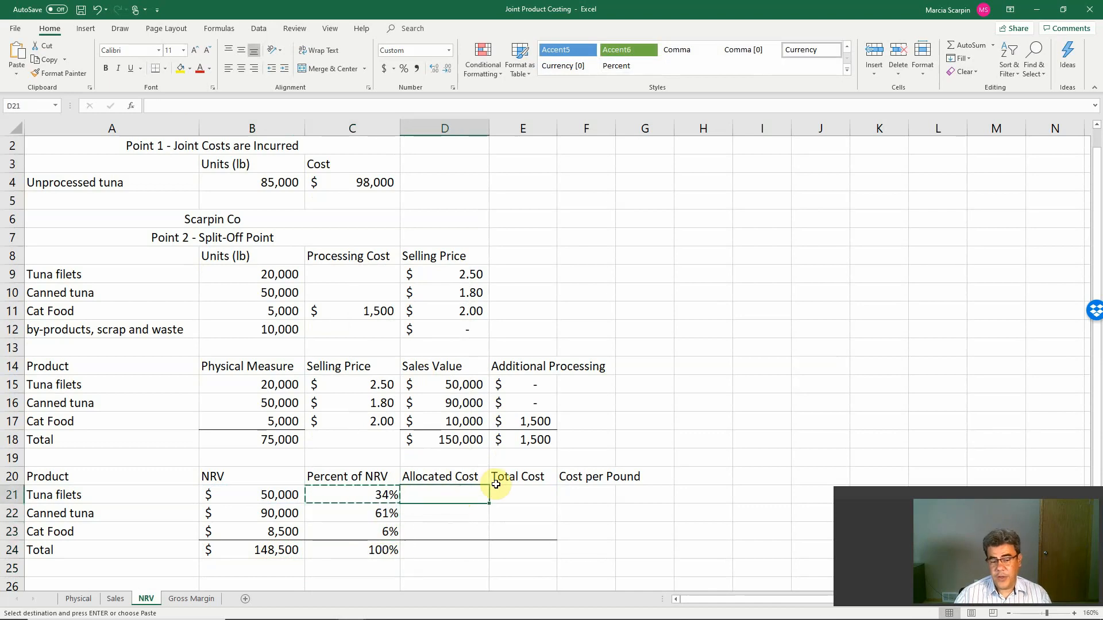
Step: Multiply each percent by the locked $C$4 joint cost and total the allocations to 98,000
{"action": "type", "text": "+C21"}
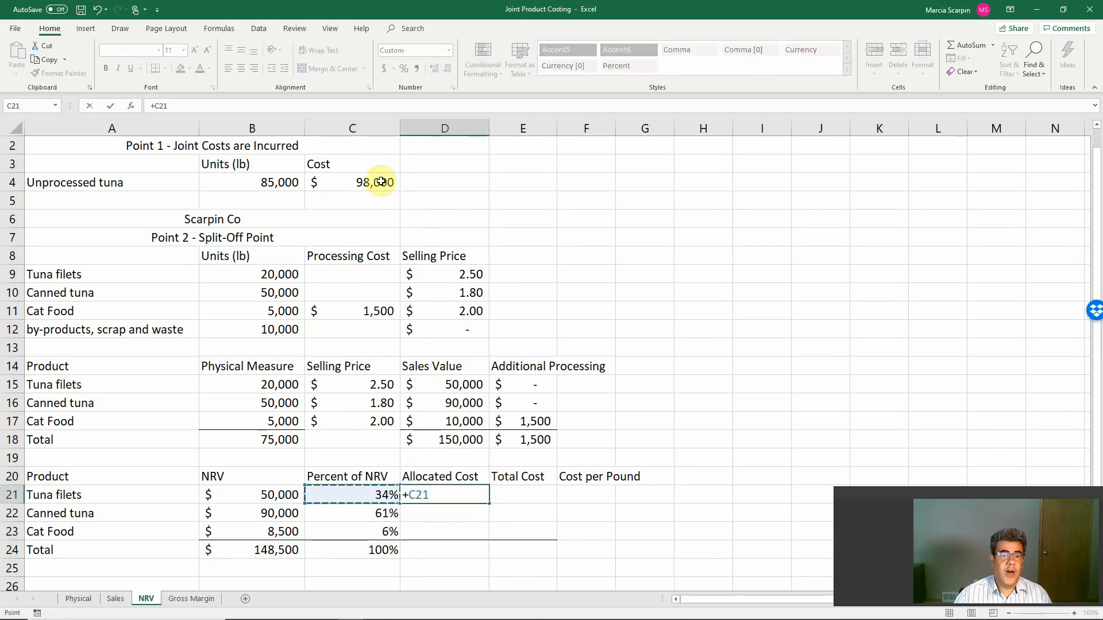
{"action": "left_click", "coordinate": [351, 183]}
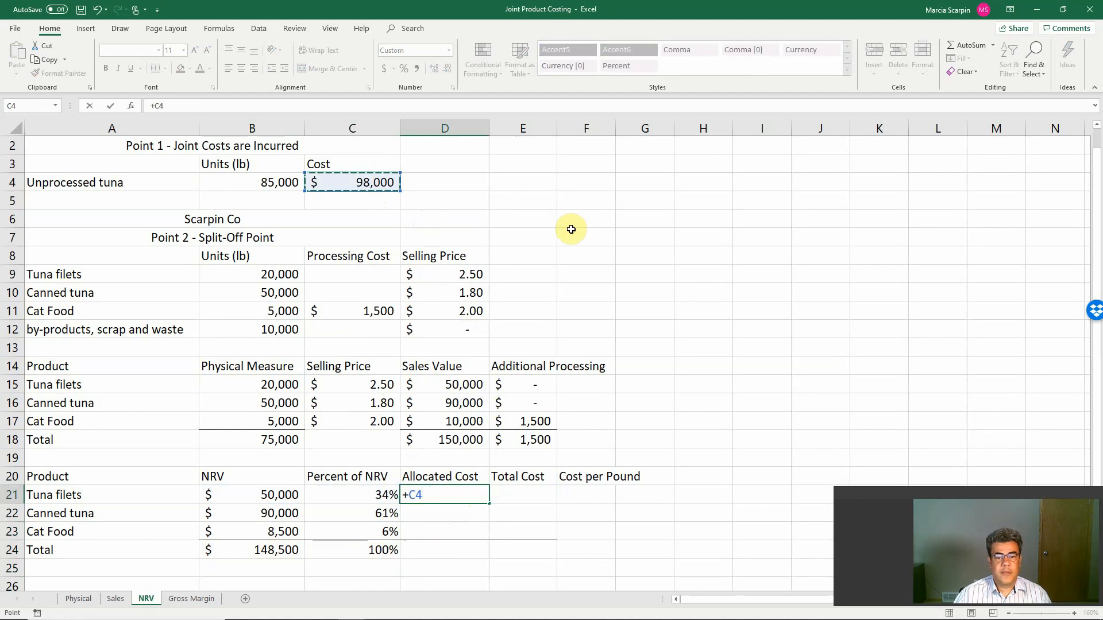
{"action": "key", "text": "f4"}
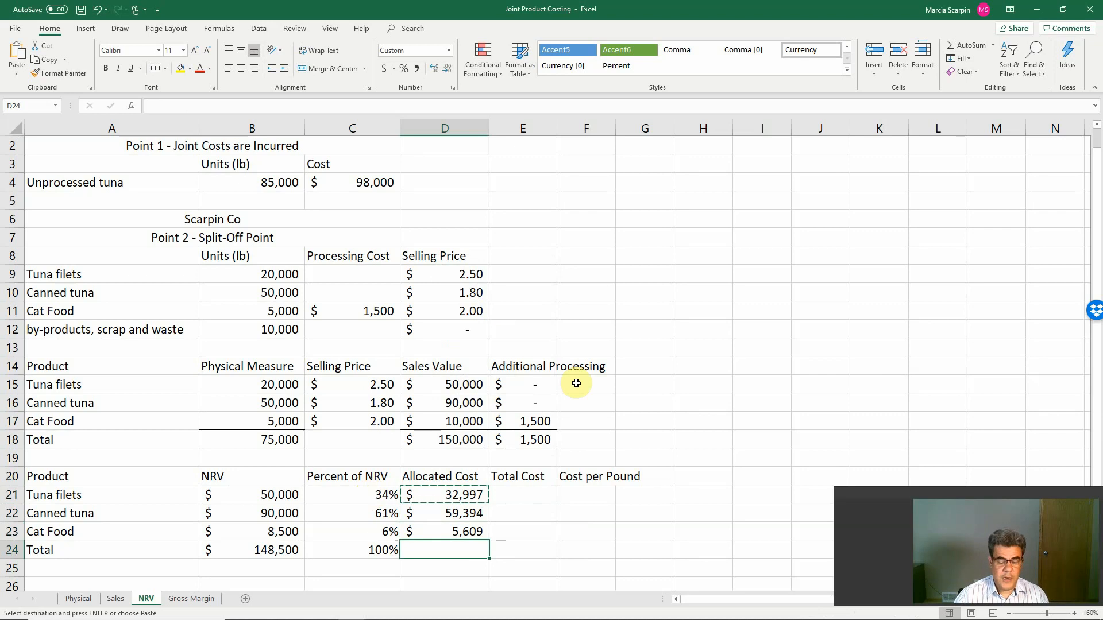
{"action": "type", "text": "=sum(D21:D23"}
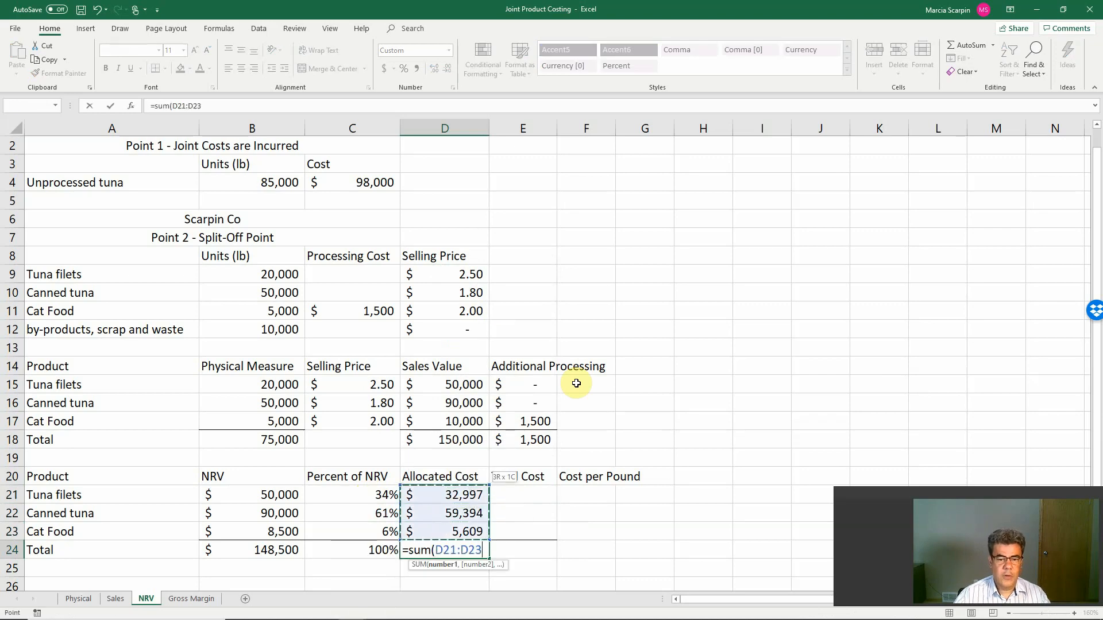
{"action": "key", "text": "Enter"}
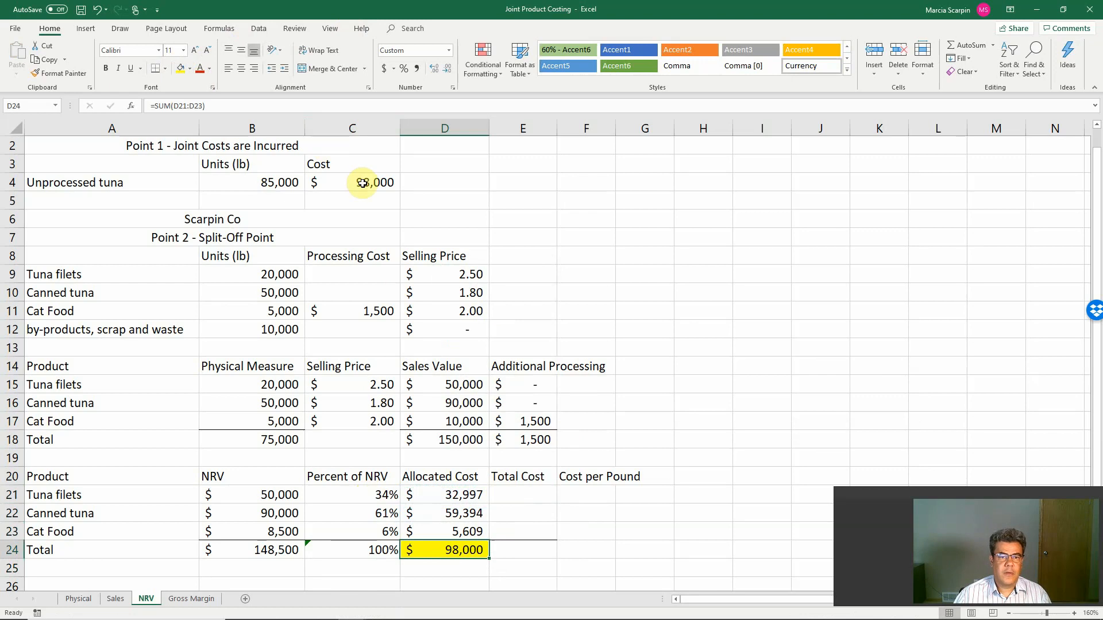
Step: Fill C4 yellow, compute total cost as allocated cost plus processing, and sum it to 99,500
{"action": "left_click", "coordinate": [351, 183]}
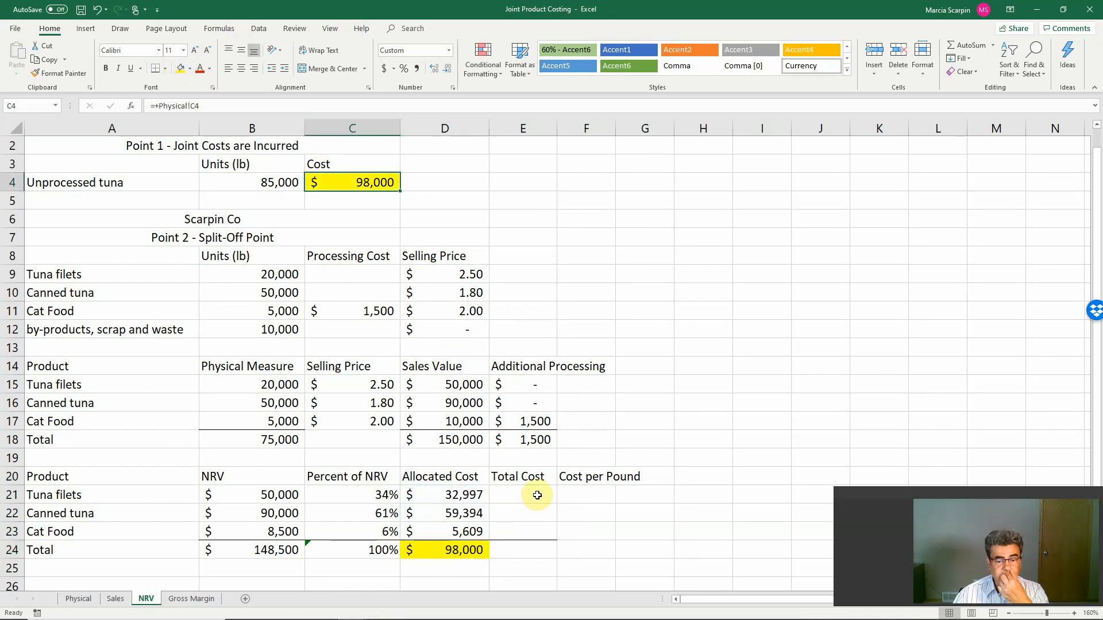
{"action": "type", "text": "+D21"}
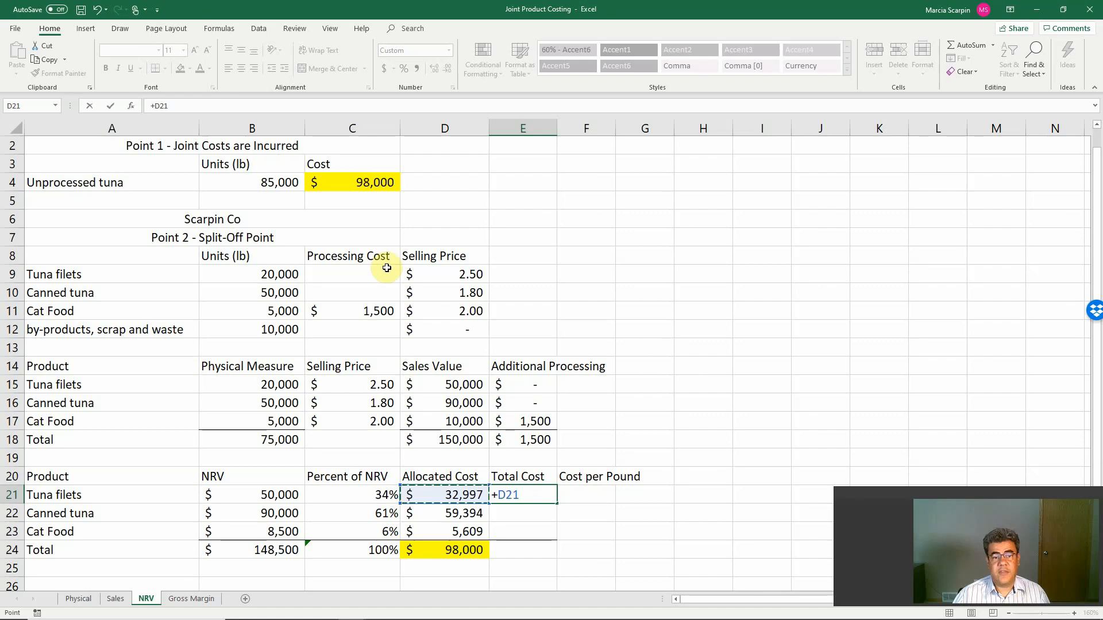
{"action": "type", "text": "+C9"}
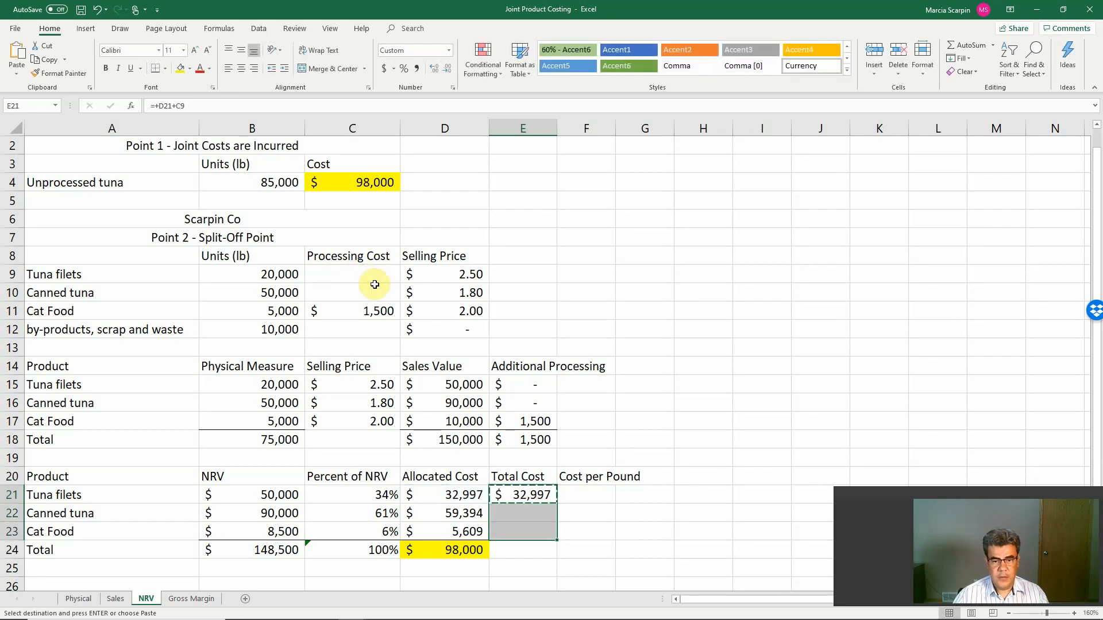
{"action": "right_click", "coordinate": [522, 494]}
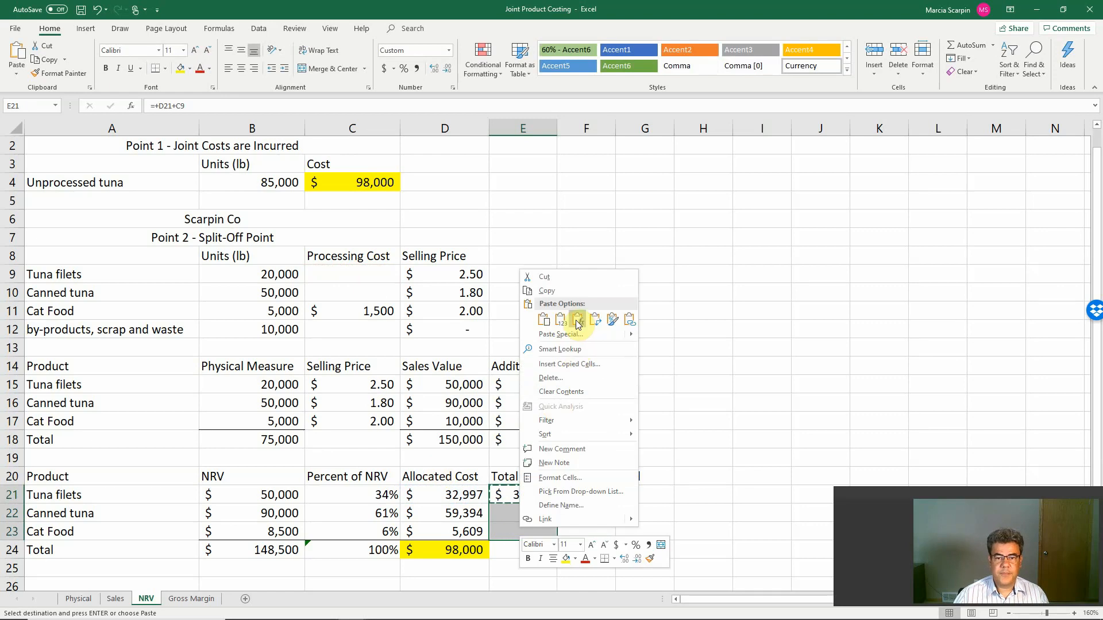
{"action": "left_click", "coordinate": [577, 319]}
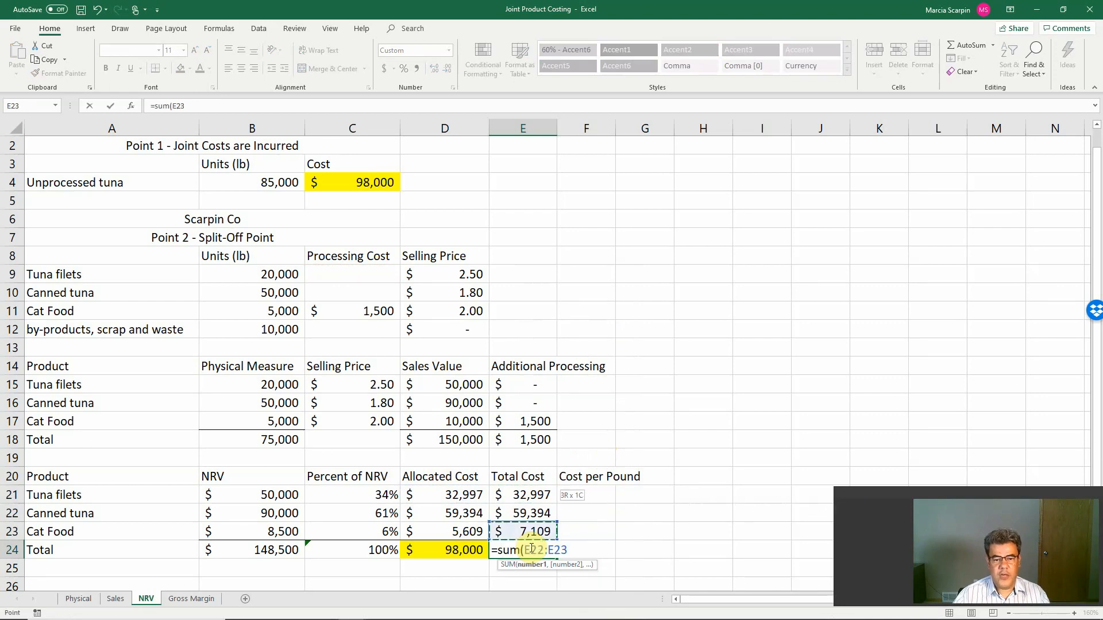
{"action": "key", "text": "Enter"}
{"action": "type", "text": "+E21/"}
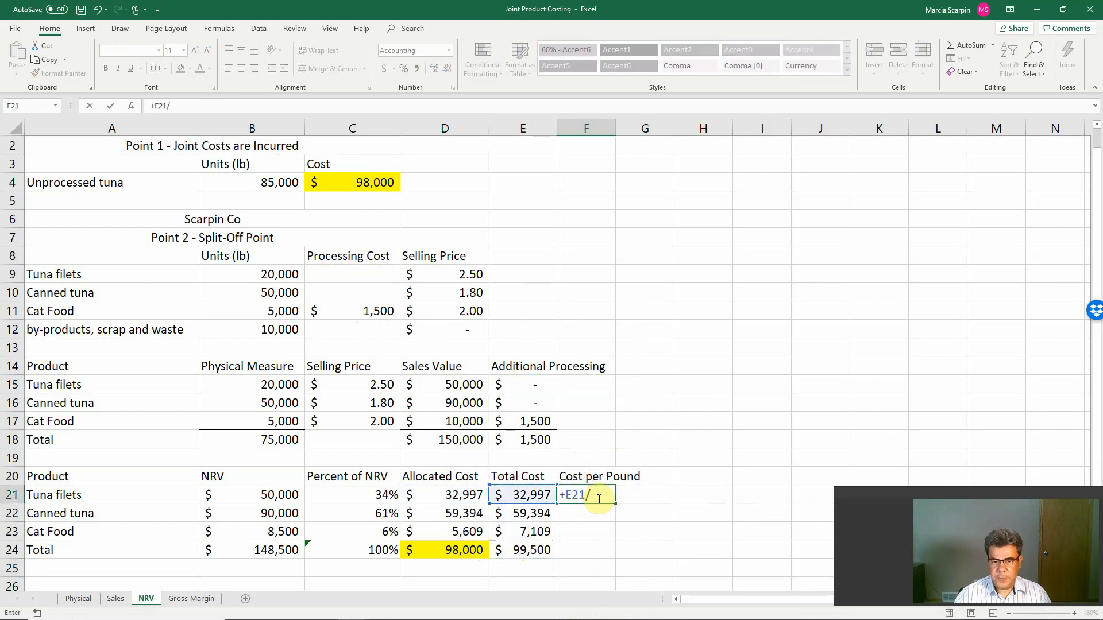
Step: Compute cost per pound as total cost over pounds and fill down: 1.65, 1.19, 1.42
{"action": "left_click", "coordinate": [252, 384]}
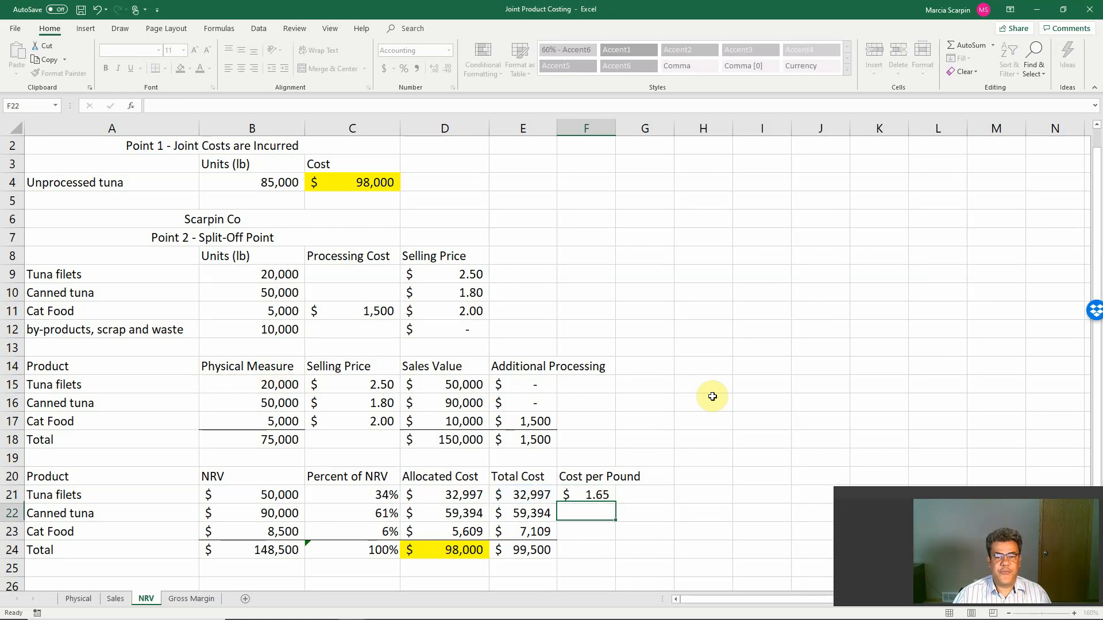
{"action": "left_click_drag", "start_coordinate": [586, 494], "coordinate": [586, 531]}
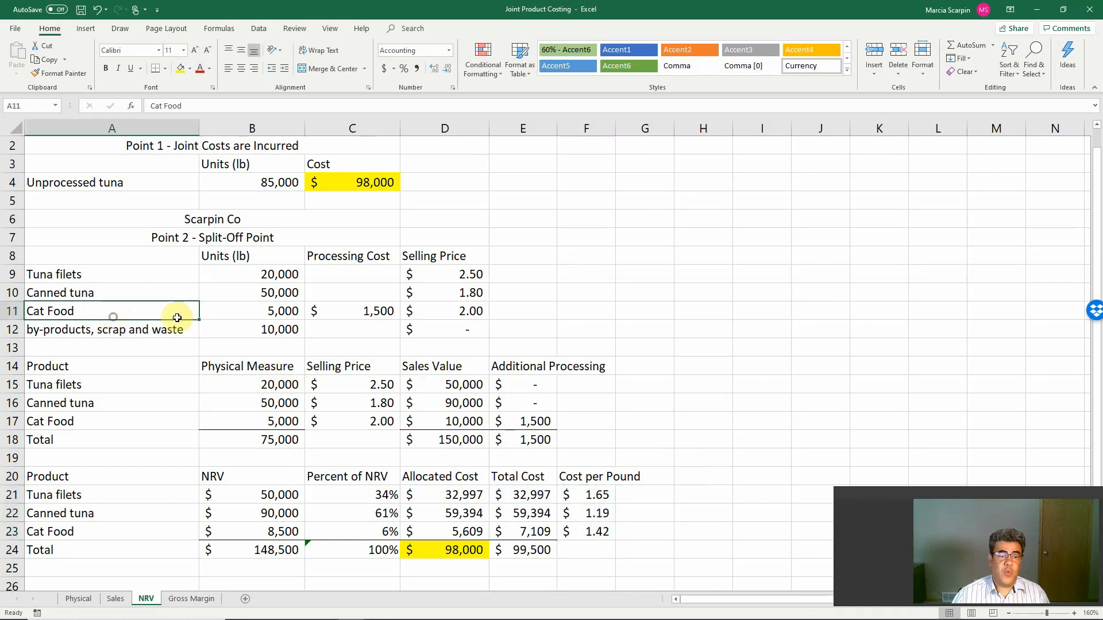
{"action": "left_click_drag", "start_coordinate": [112, 311], "coordinate": [351, 311]}
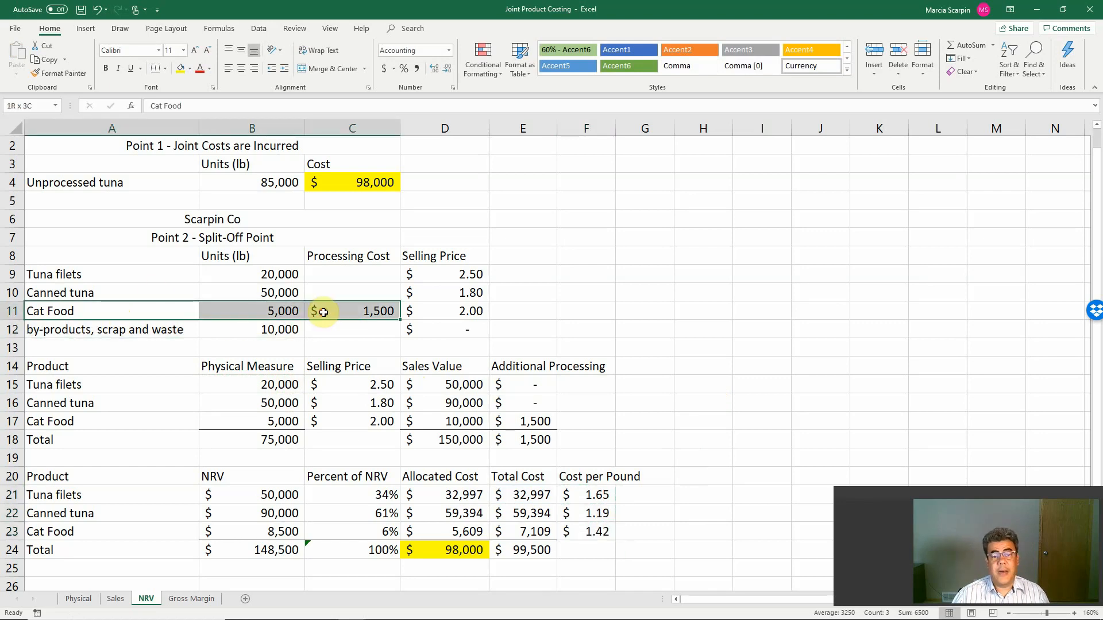
{"action": "left_click", "coordinate": [352, 311]}
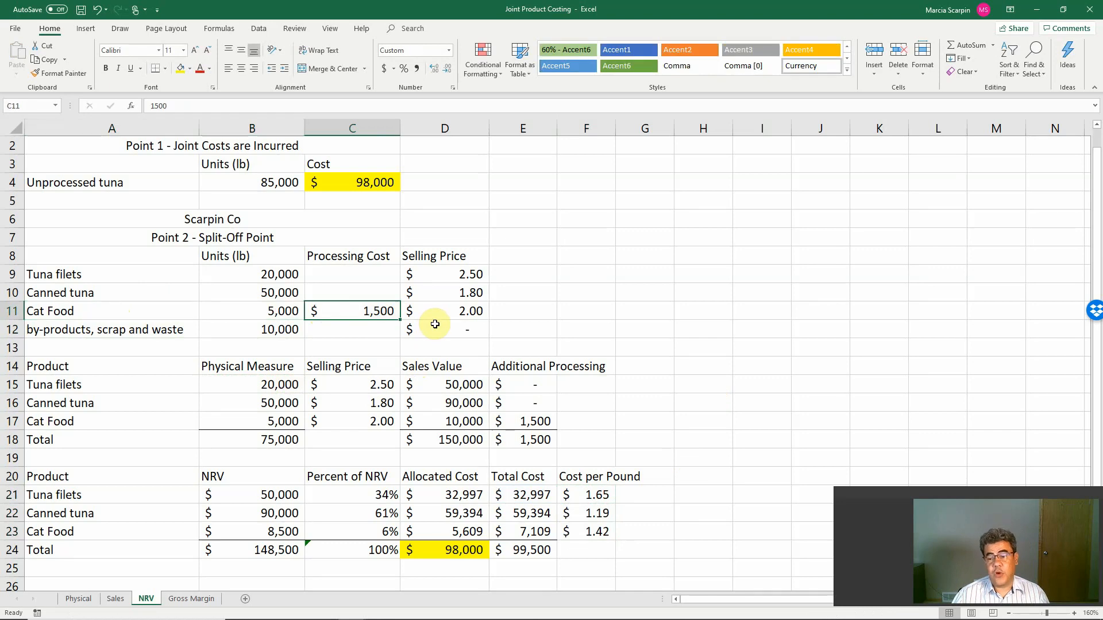